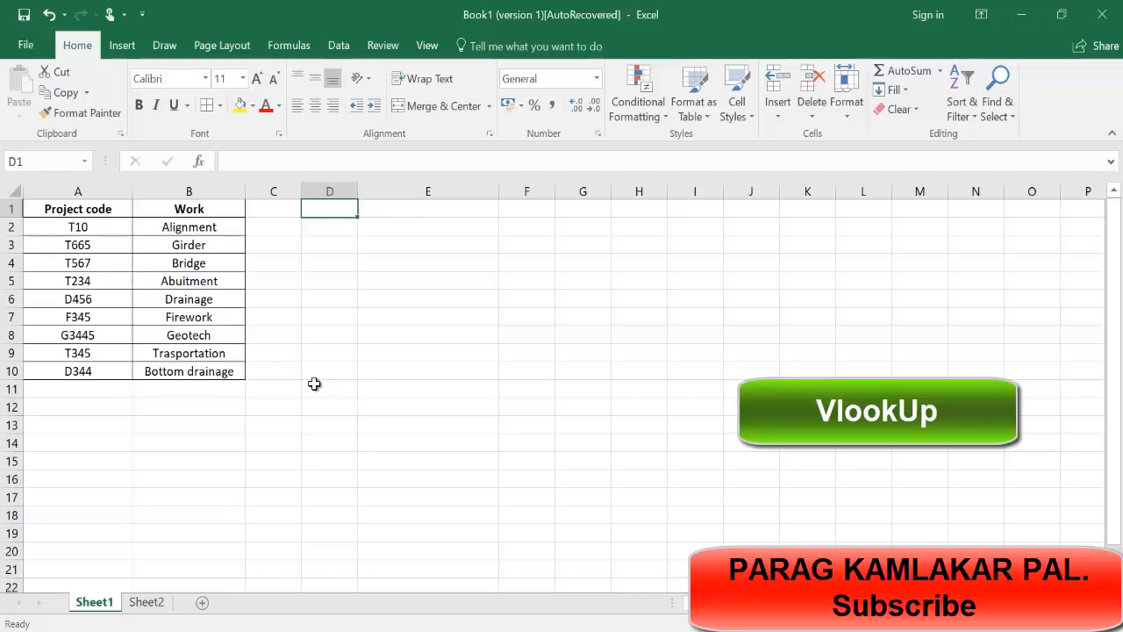
mouse_move(130, 313)
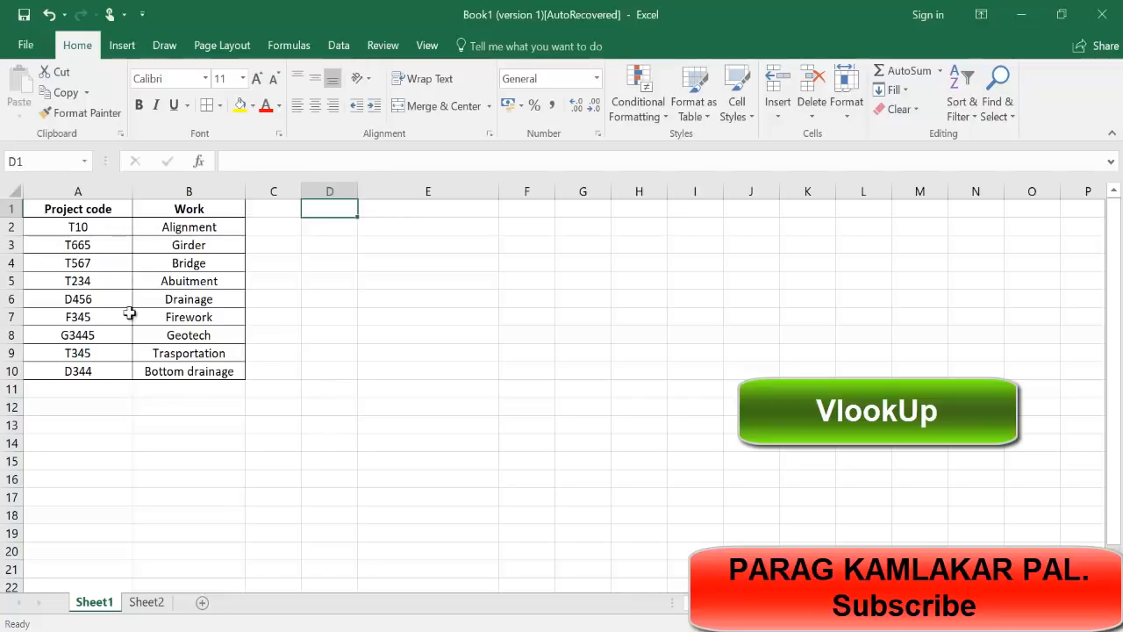
Step: Review Book1's project codes and work entries, such as Alignment for T10 and Girder for T665
click(188, 226)
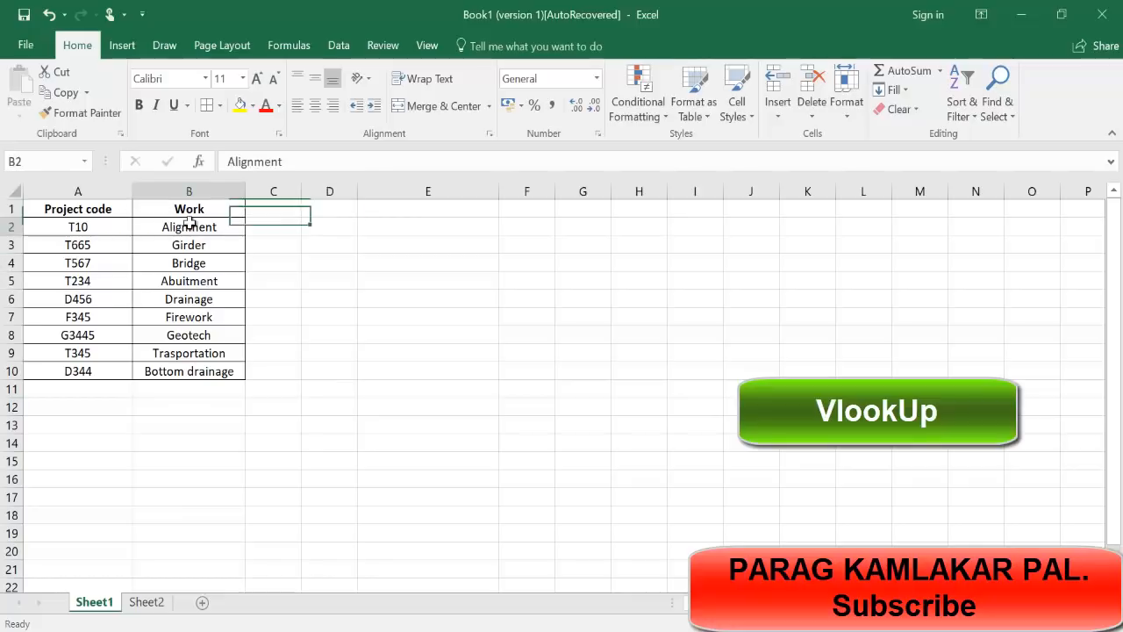
click(77, 208)
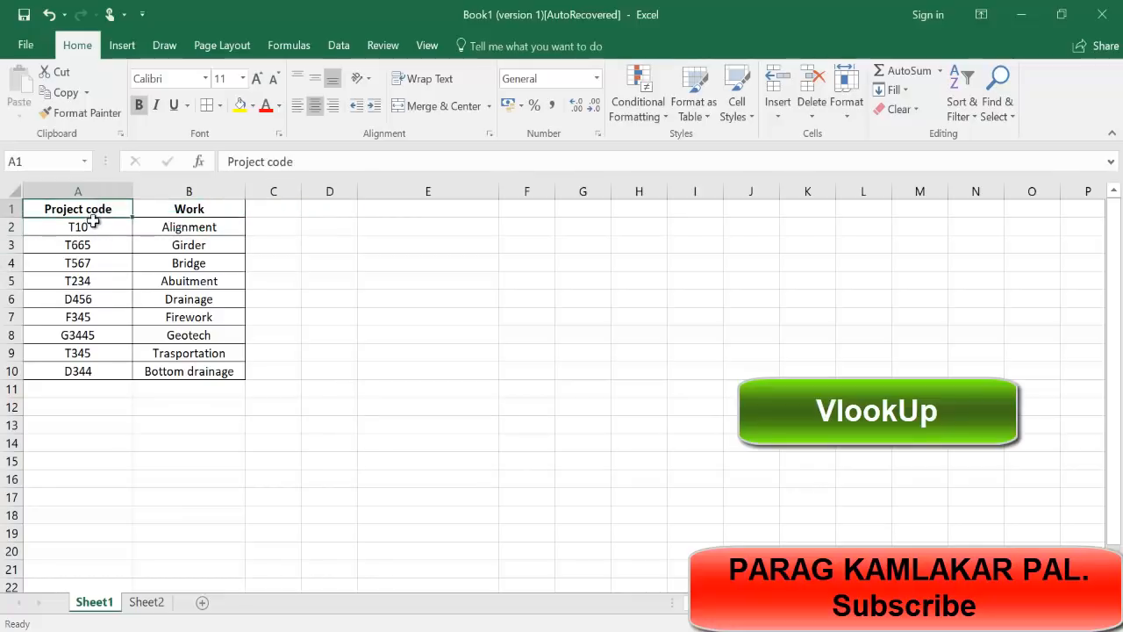
mouse_move(128, 425)
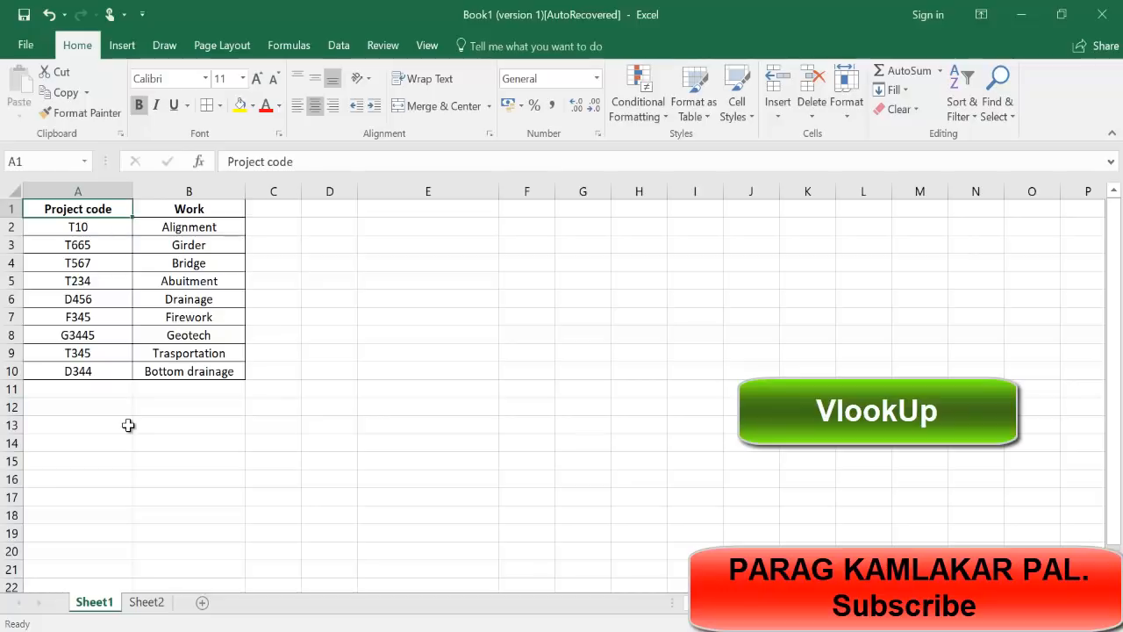
click(189, 317)
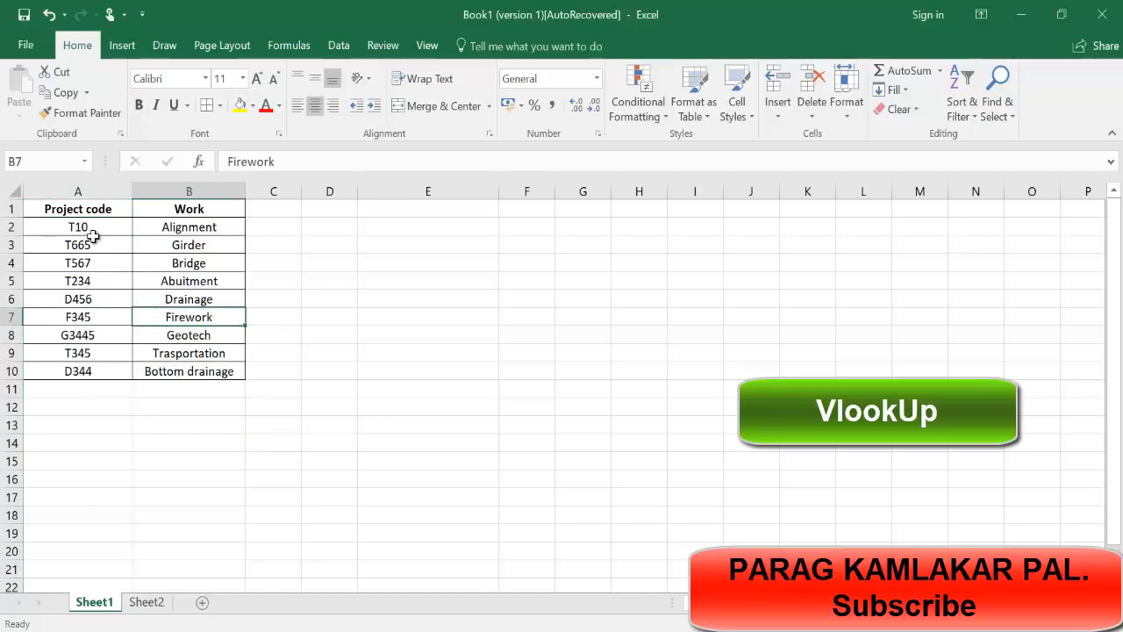
click(77, 226)
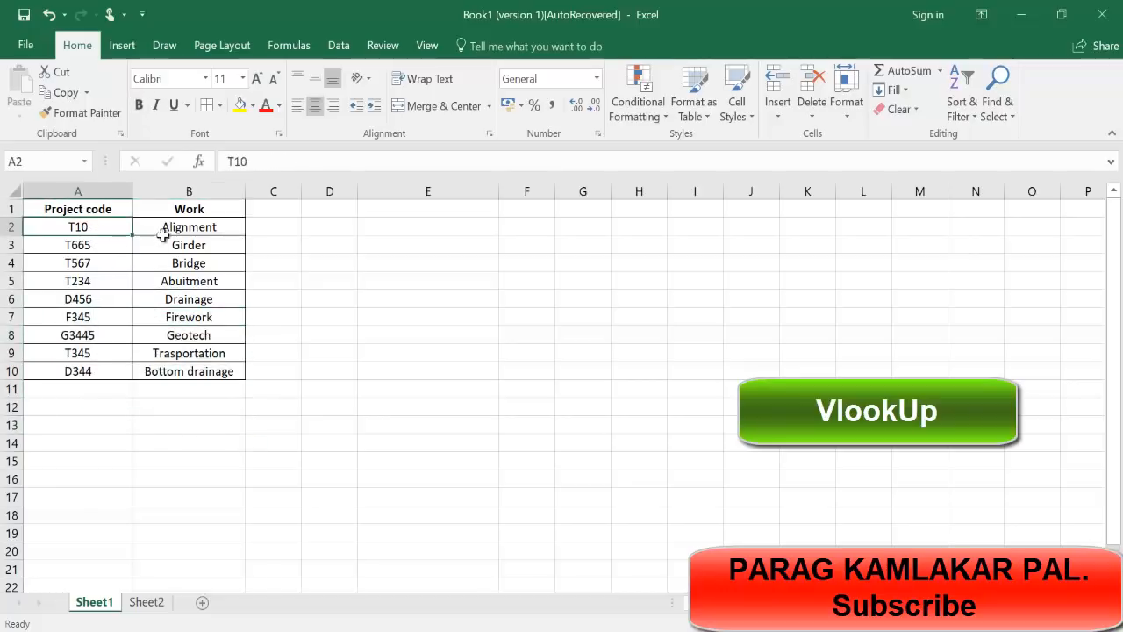
click(189, 226)
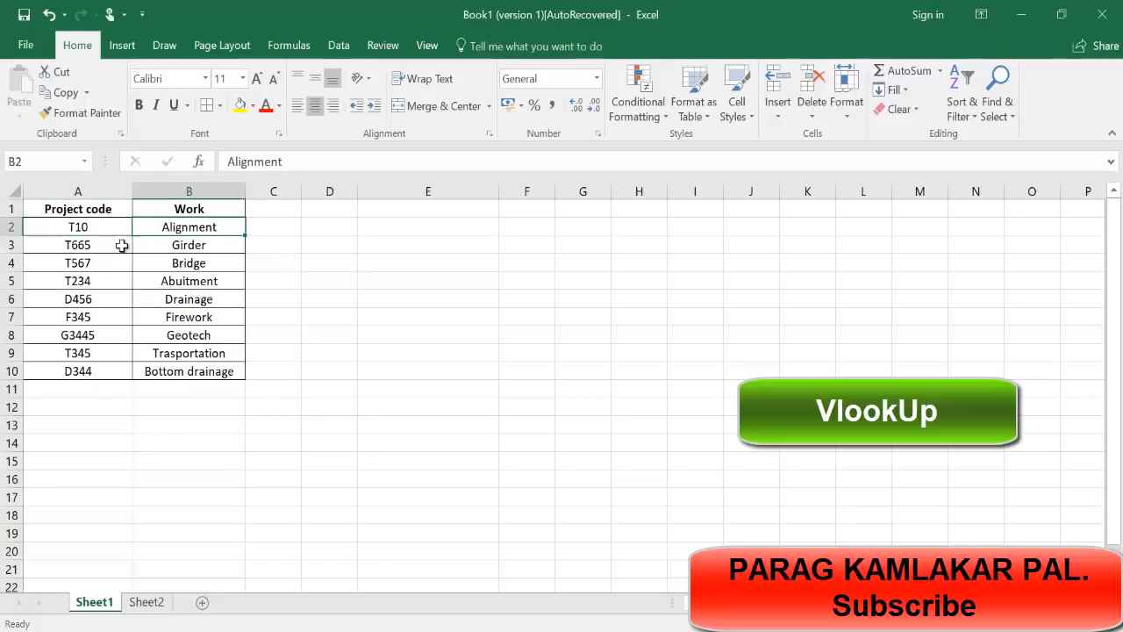
click(188, 245)
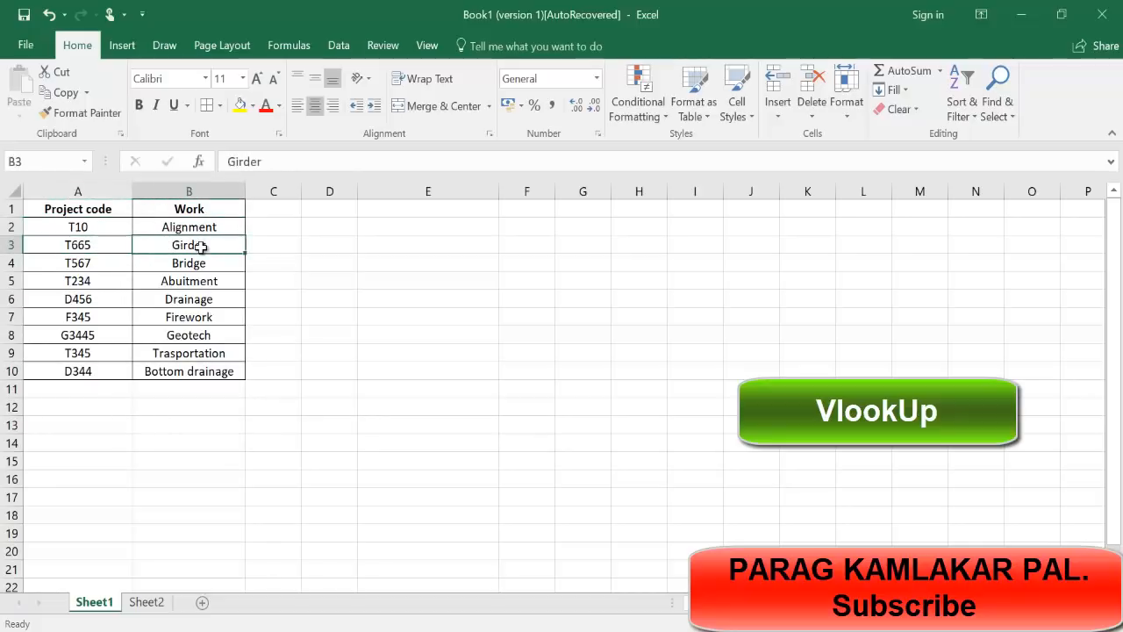
mouse_move(265, 387)
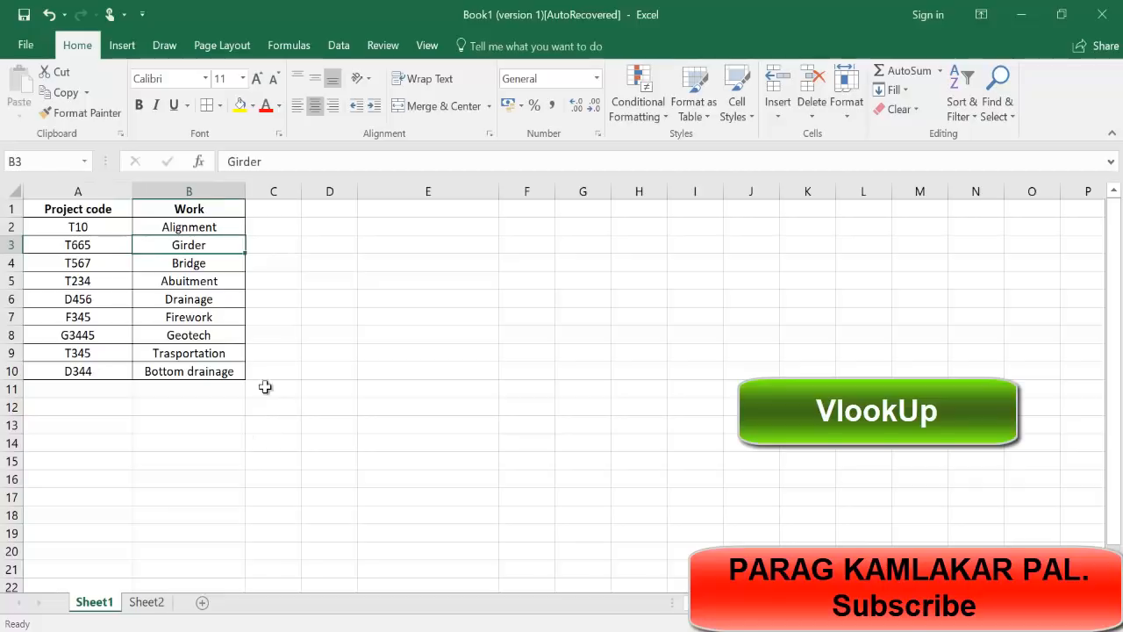
mouse_move(345, 413)
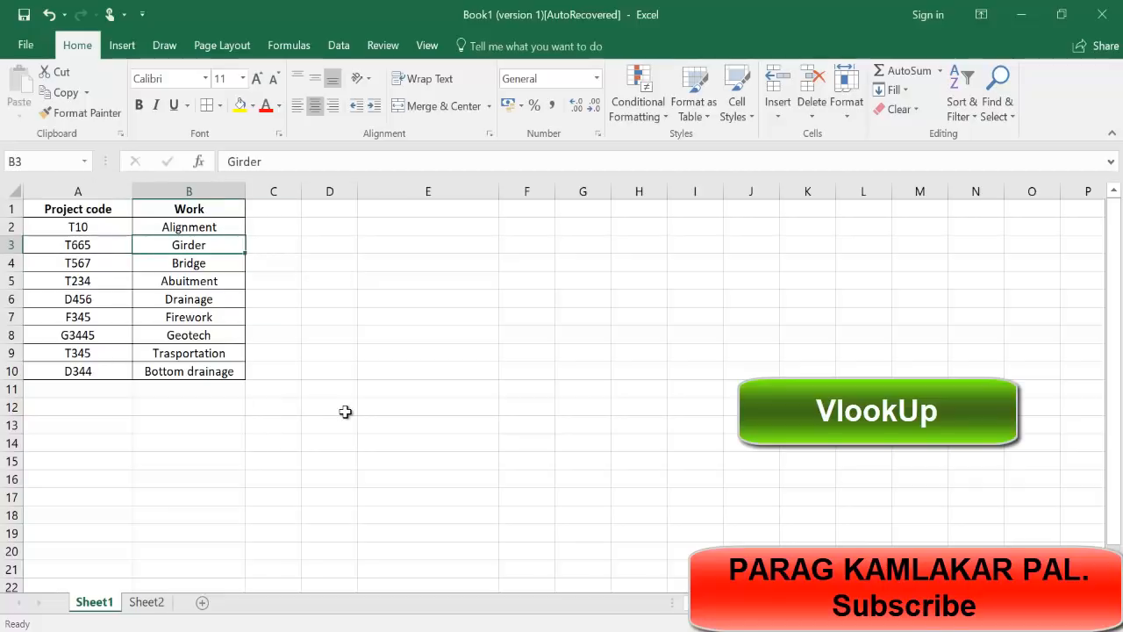
click(329, 406)
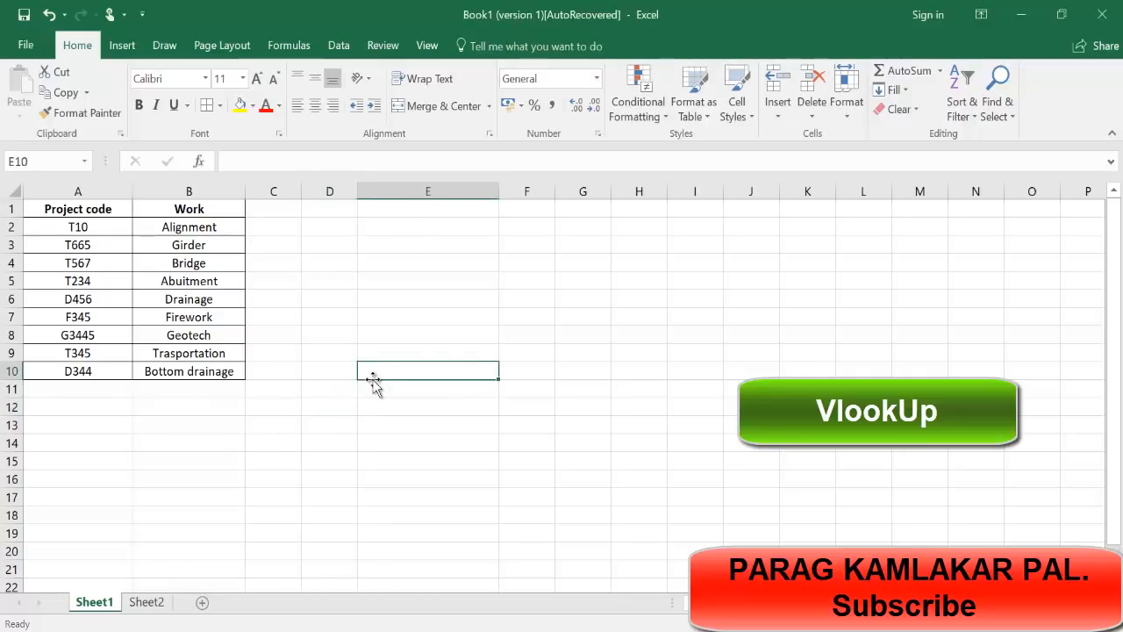
mouse_move(174, 216)
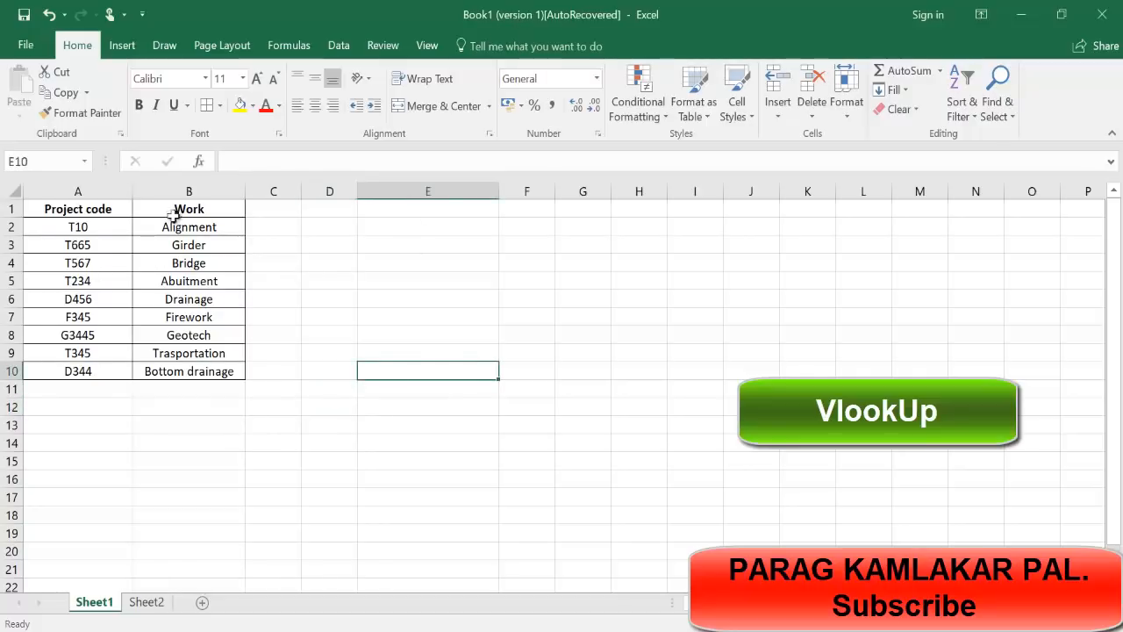
mouse_move(527, 478)
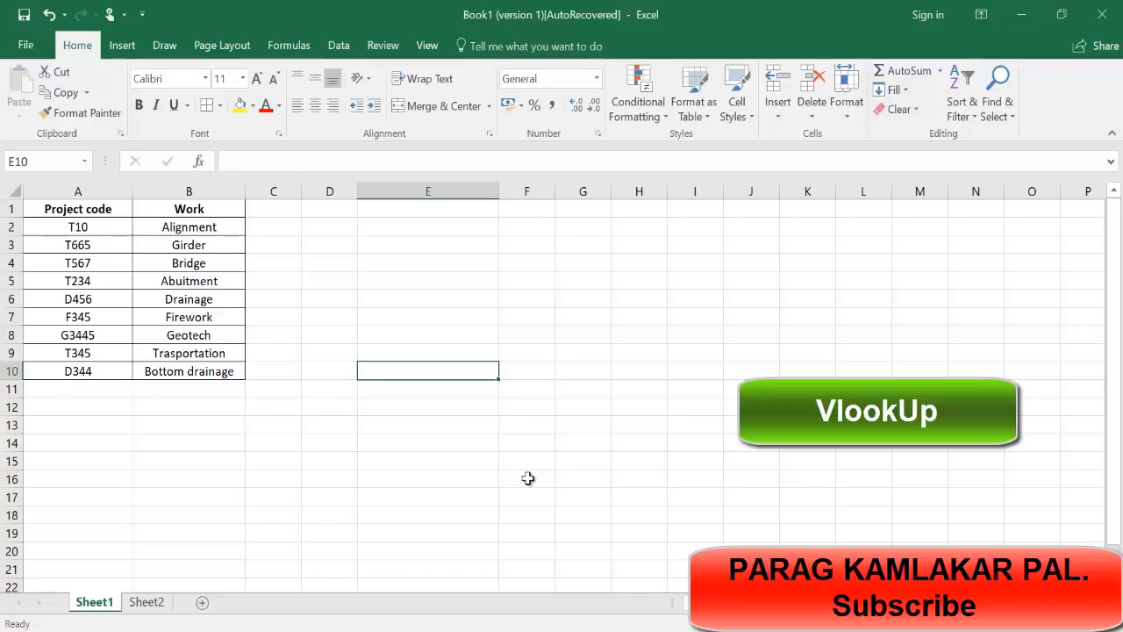
mouse_move(322, 394)
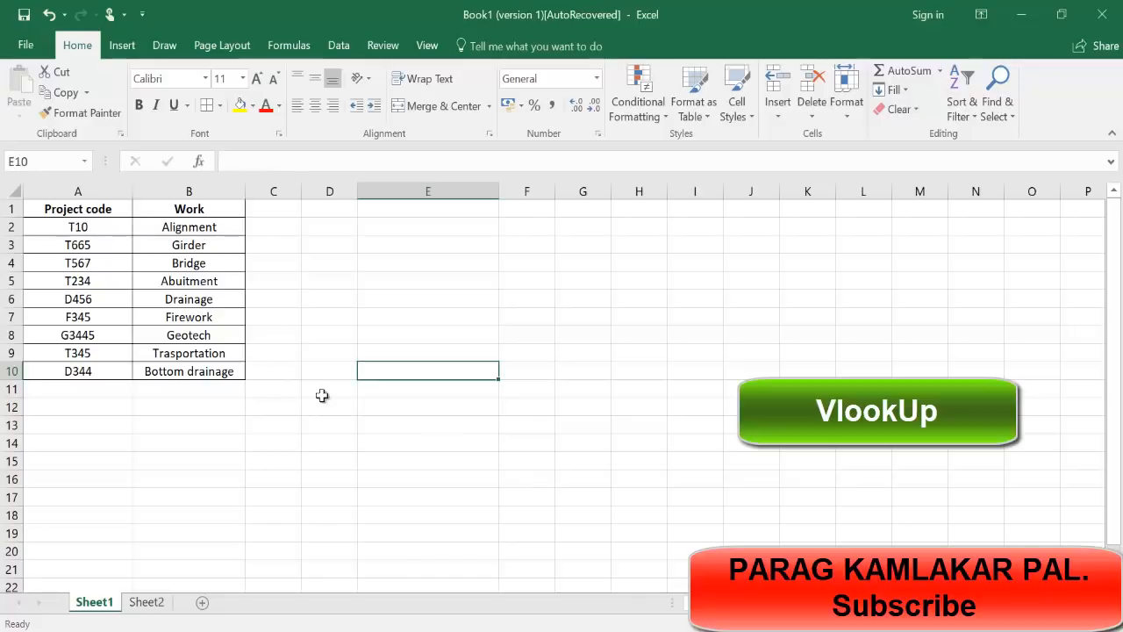
mouse_move(99, 298)
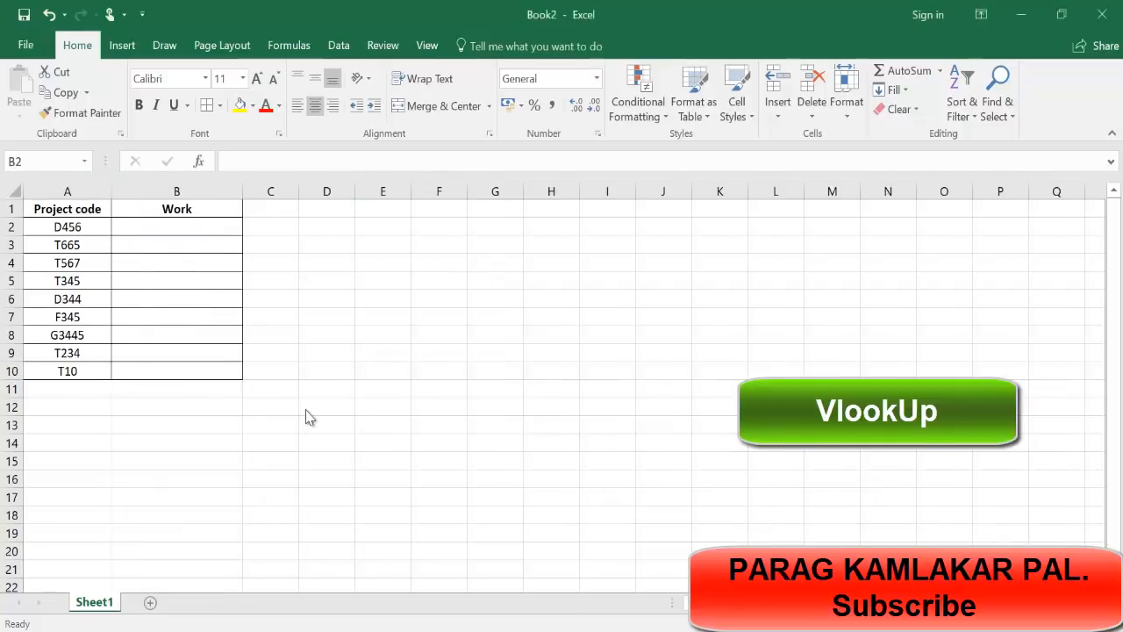
Step: Copy Alignment from Book1, paste it beside T10 in Book2, then undo the paste
click(327, 406)
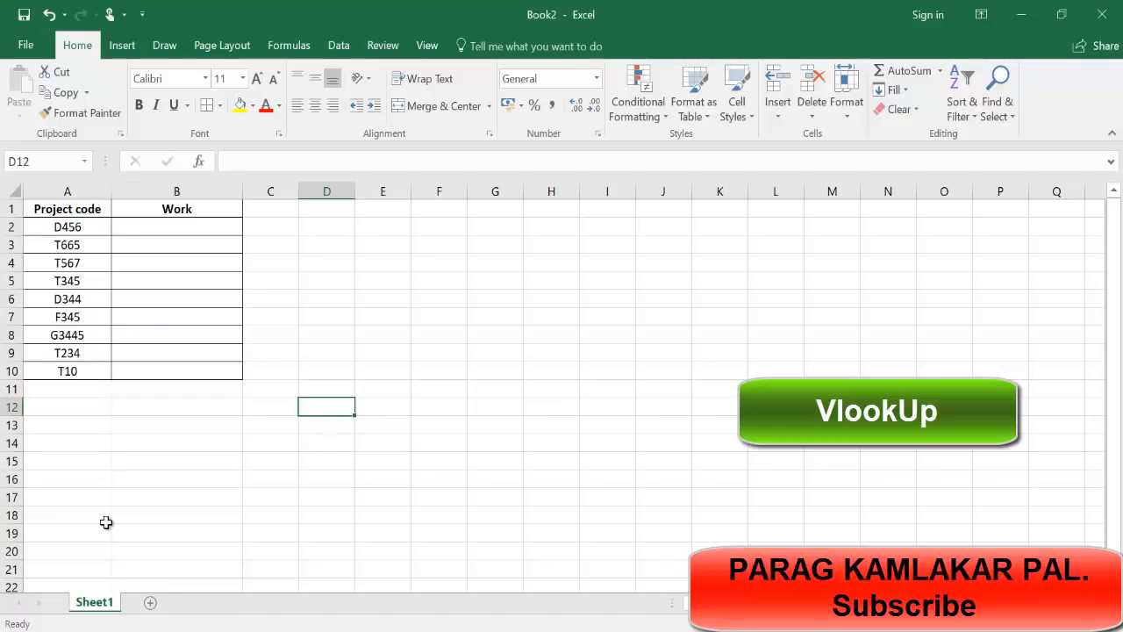
mouse_move(143, 233)
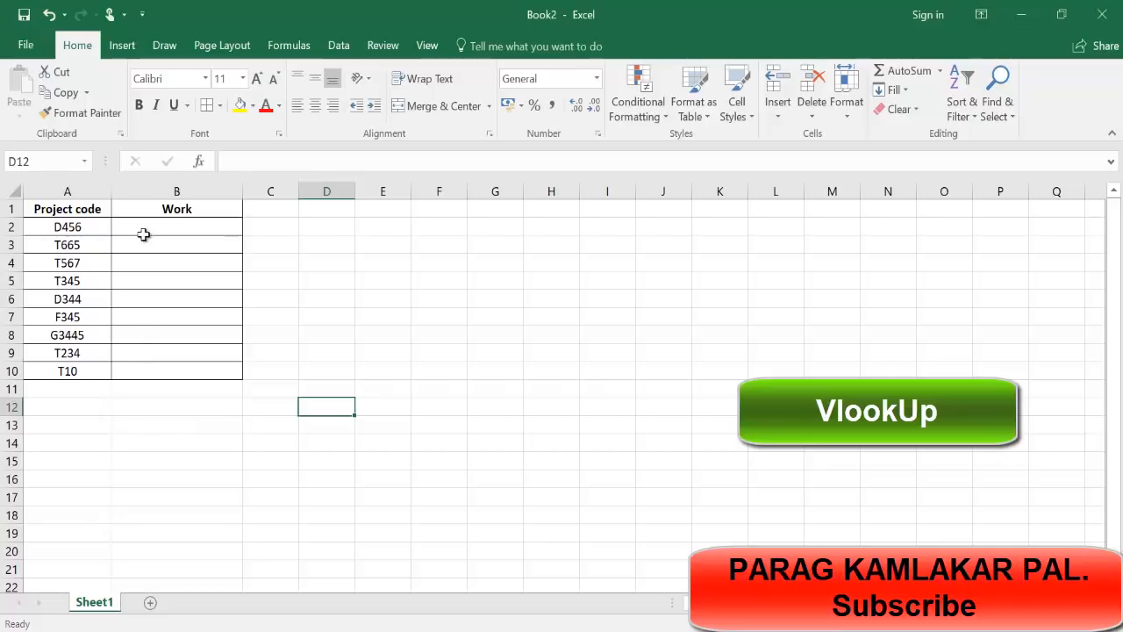
click(177, 226)
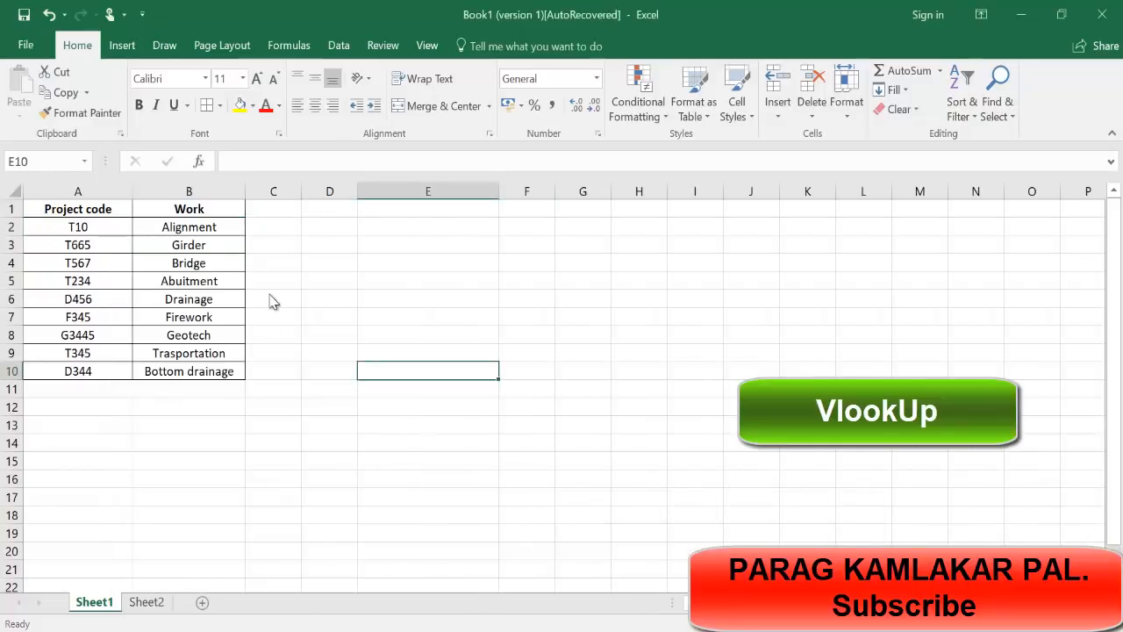
click(188, 227)
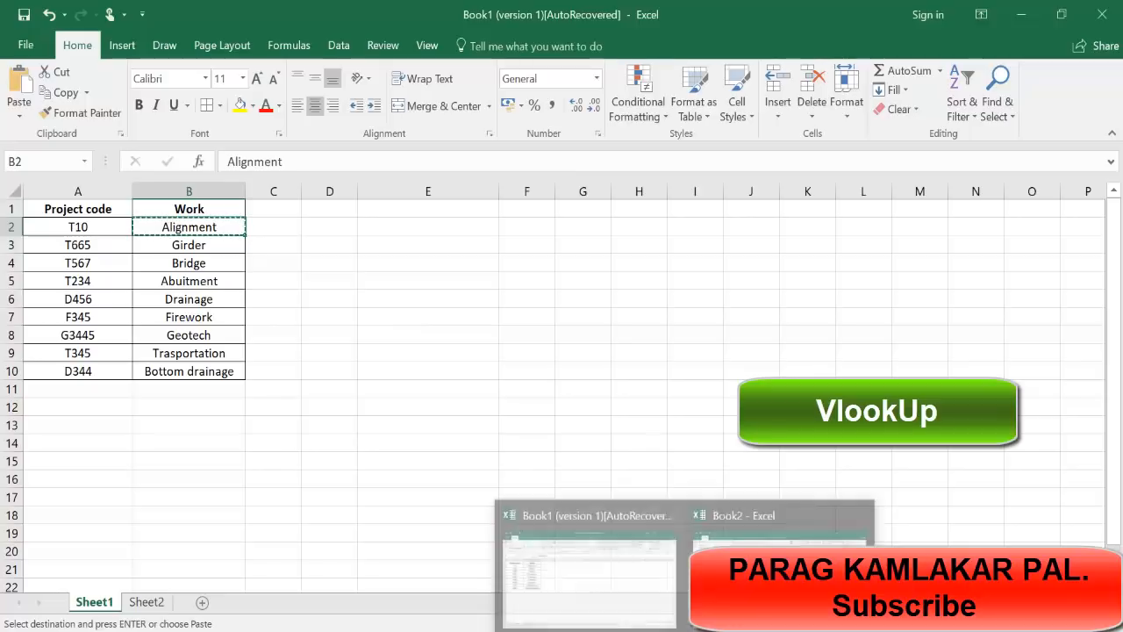
click(779, 515)
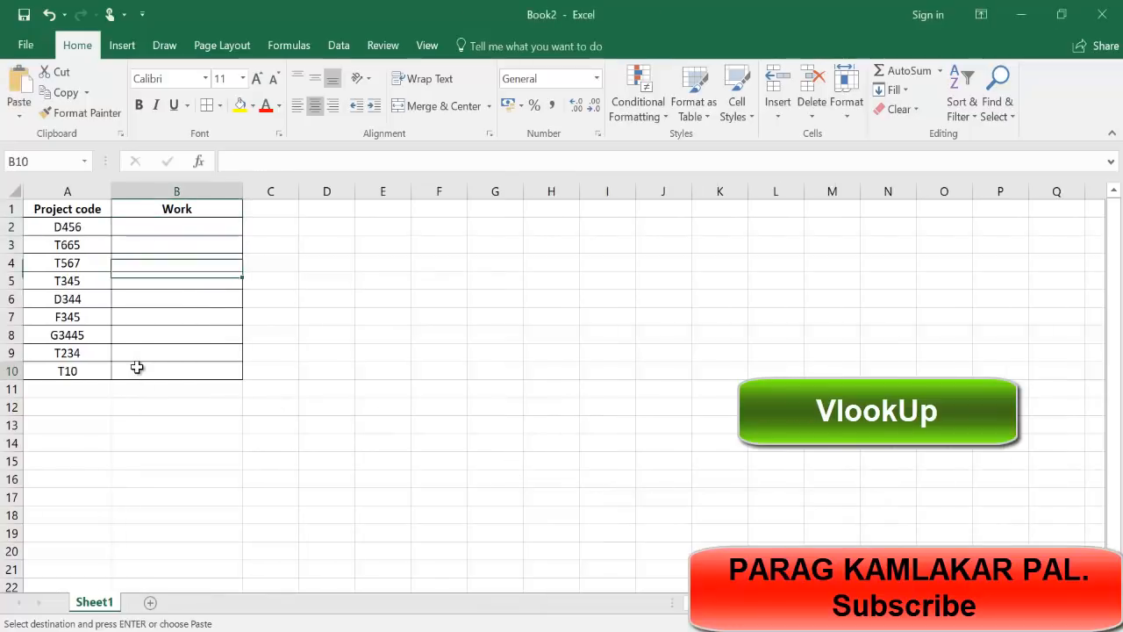
click(439, 461)
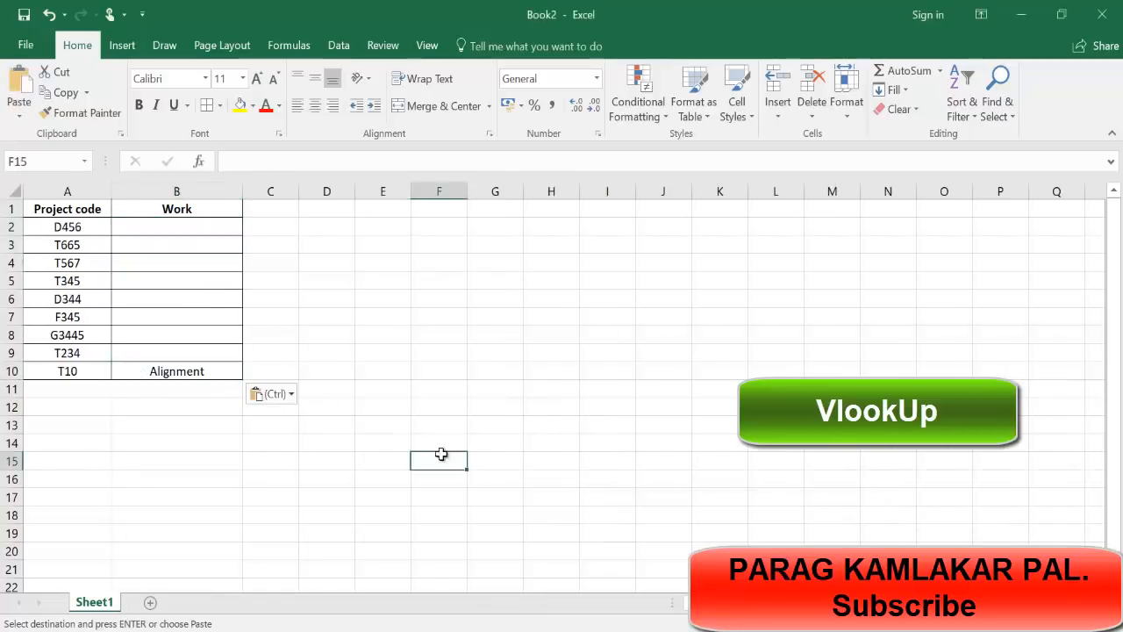
click(176, 370)
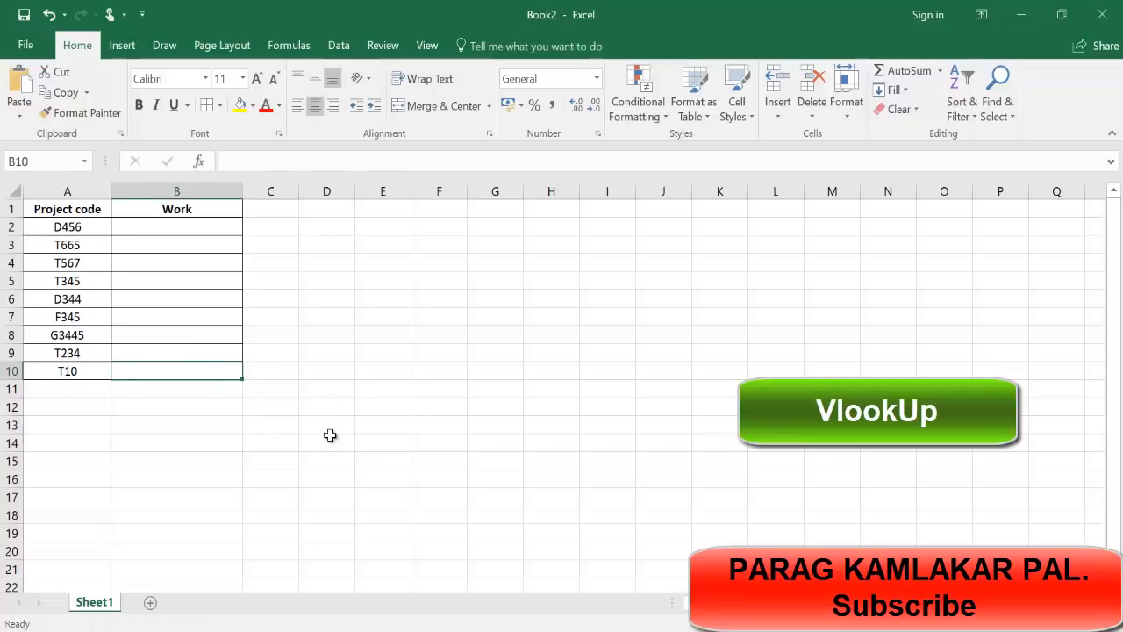
click(326, 442)
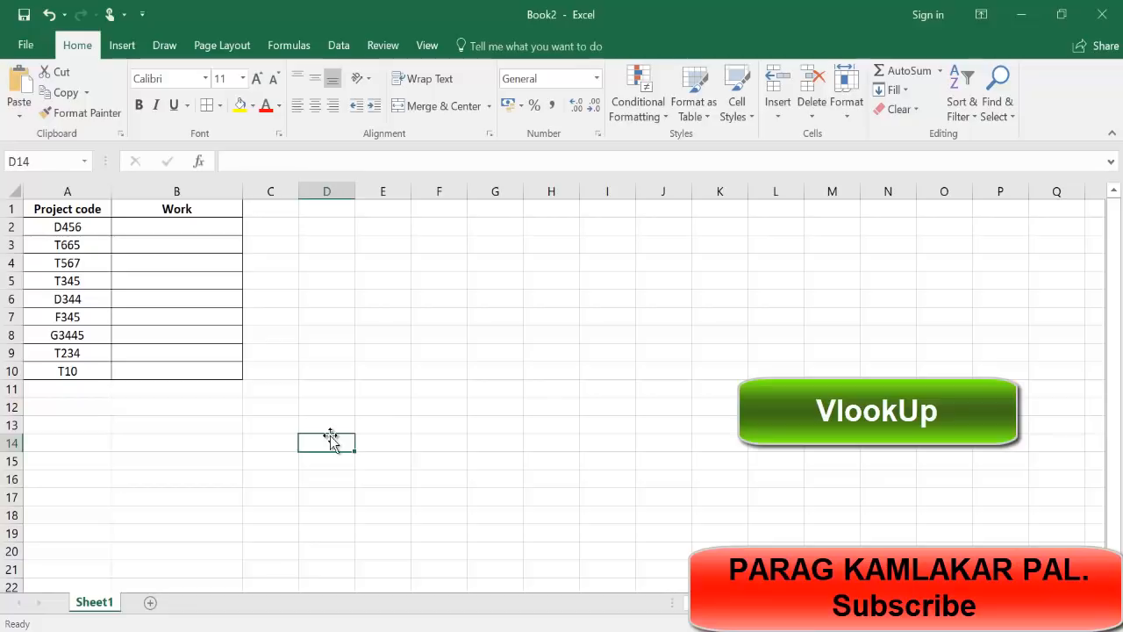
mouse_move(221, 267)
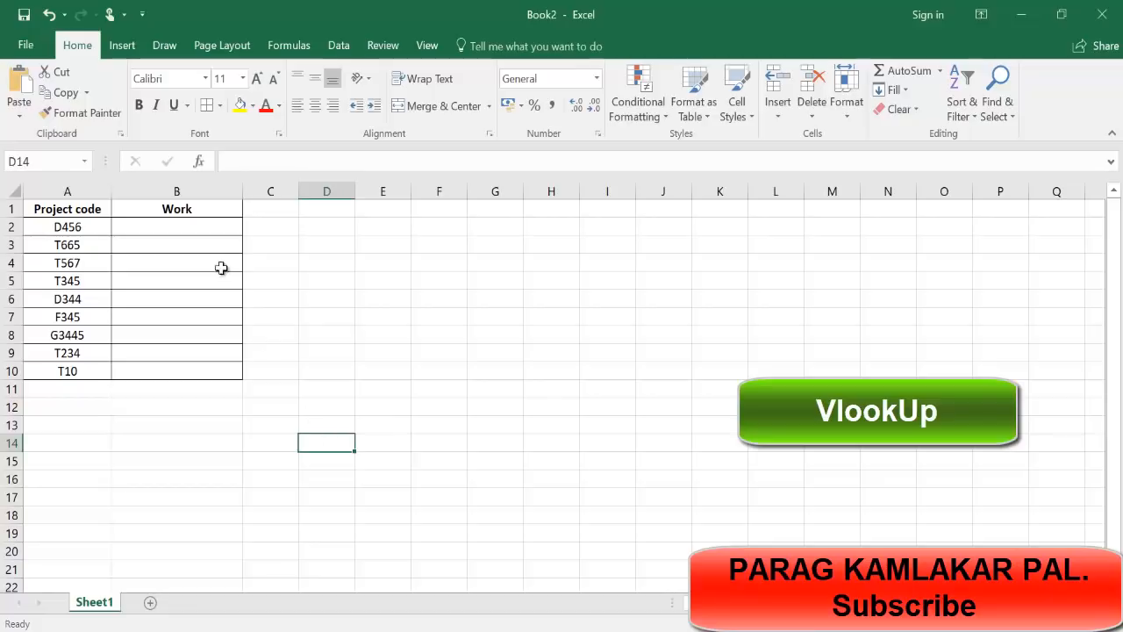
Step: Type =vlookup into B2 in Book2, beside project code D456
click(177, 226)
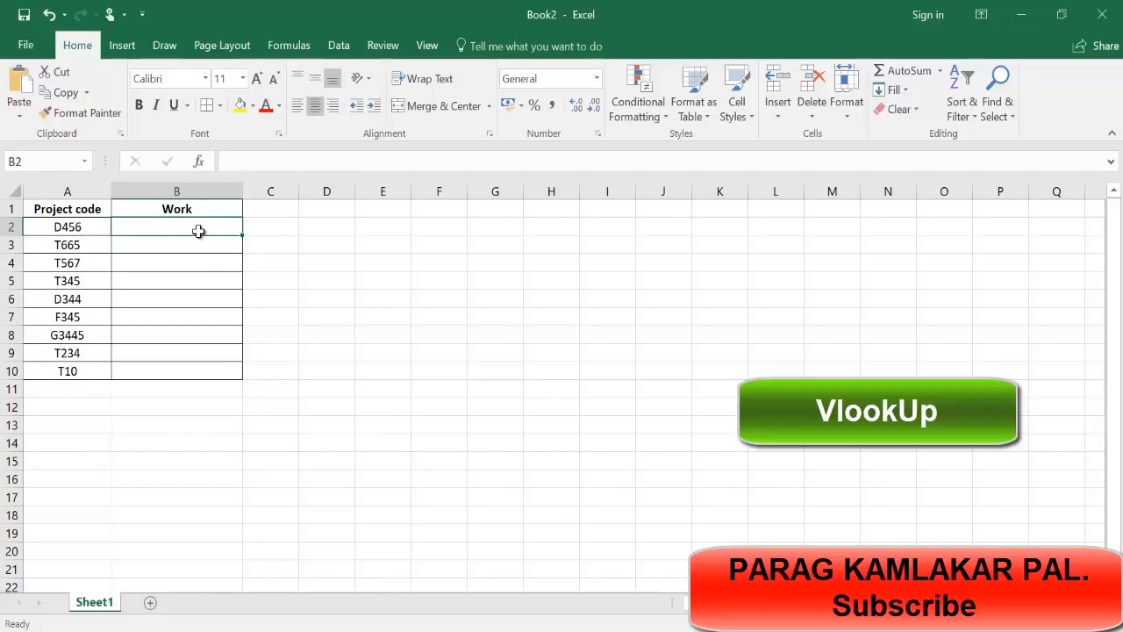
text(=)
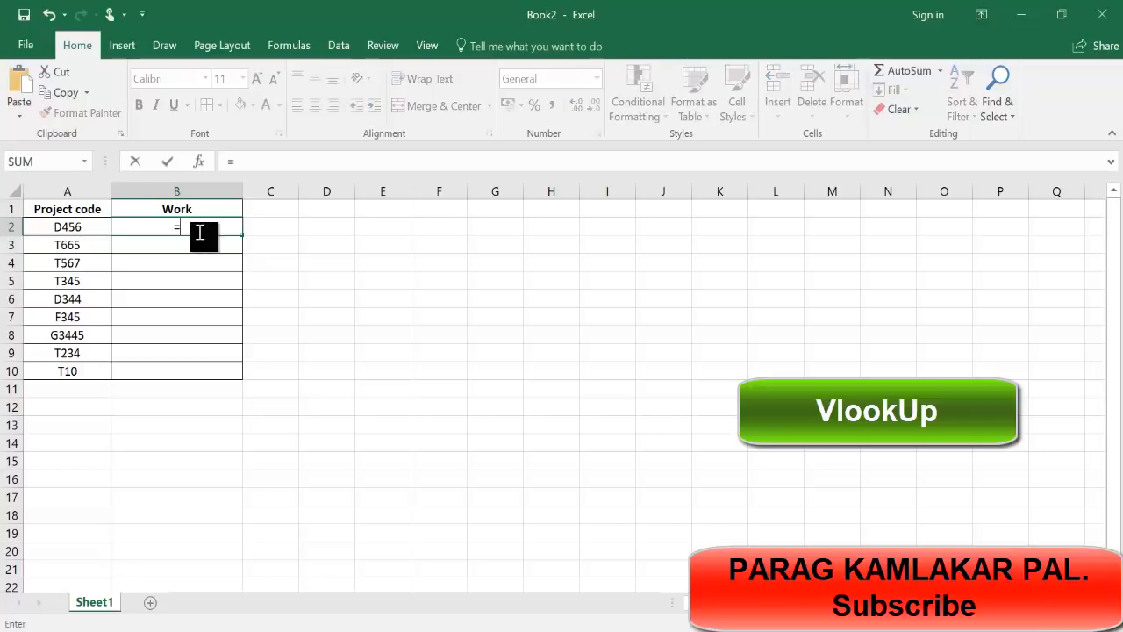
text(vlooku)
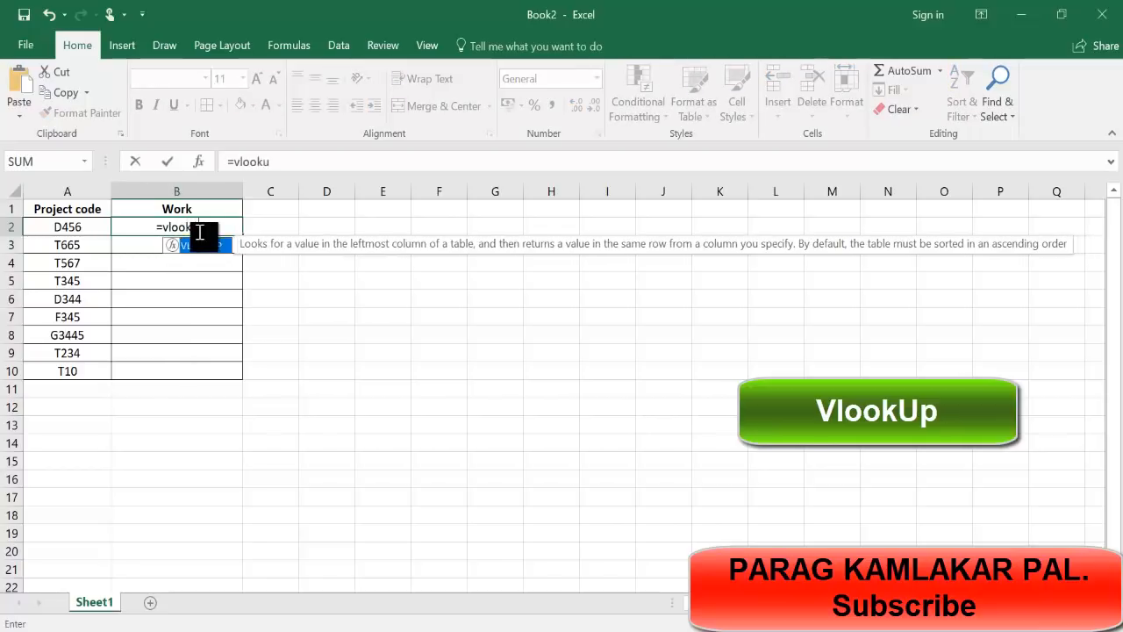
text(p)
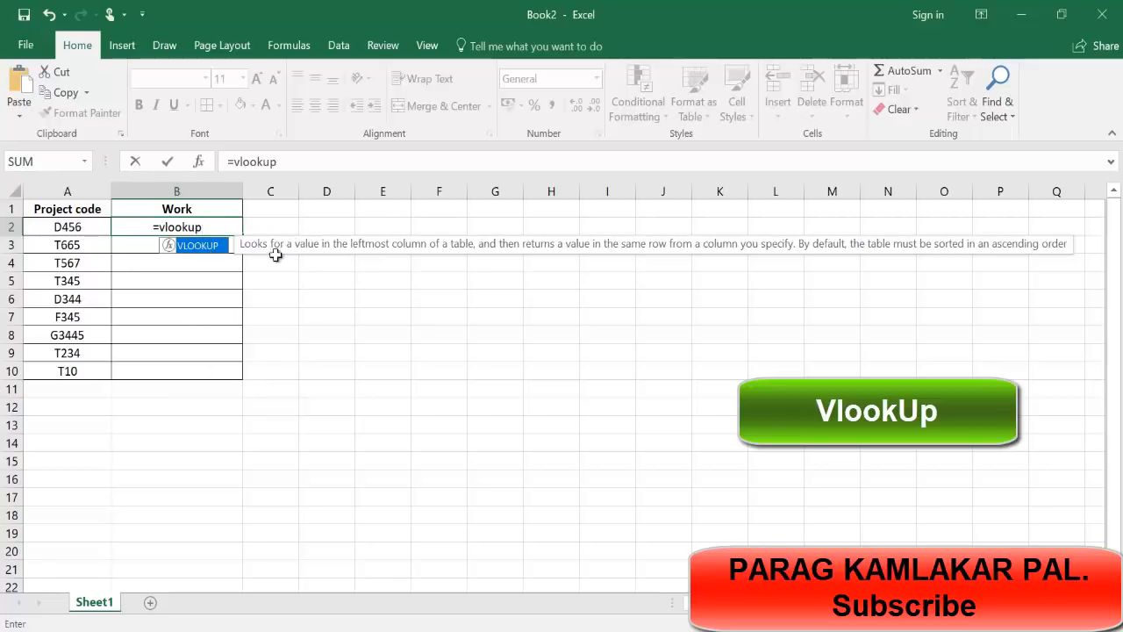
mouse_move(448, 257)
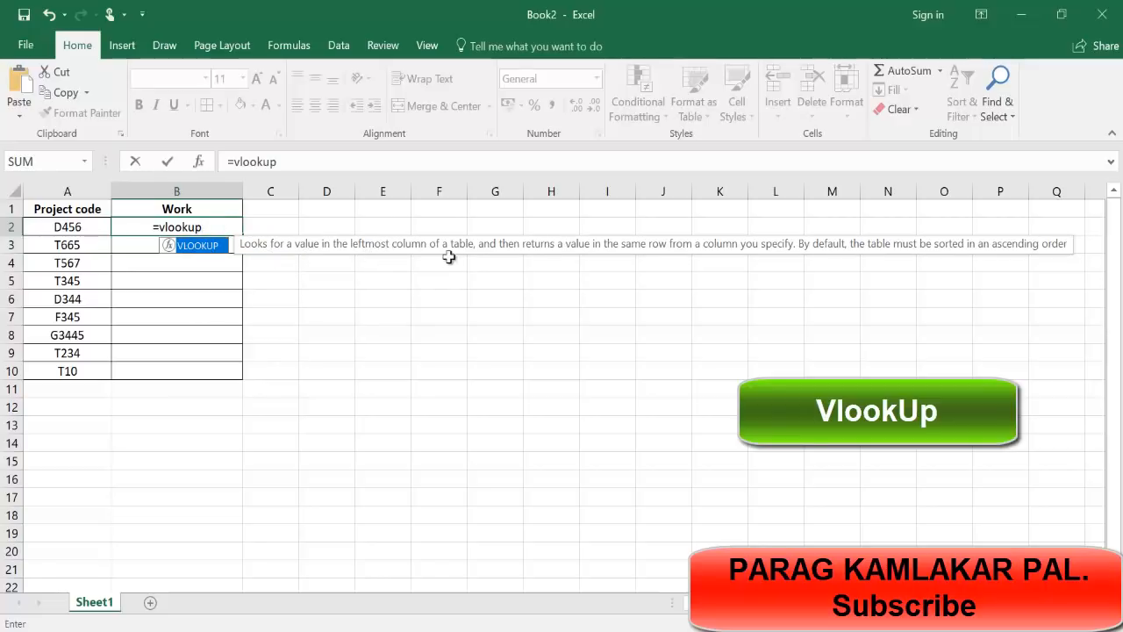
mouse_move(587, 254)
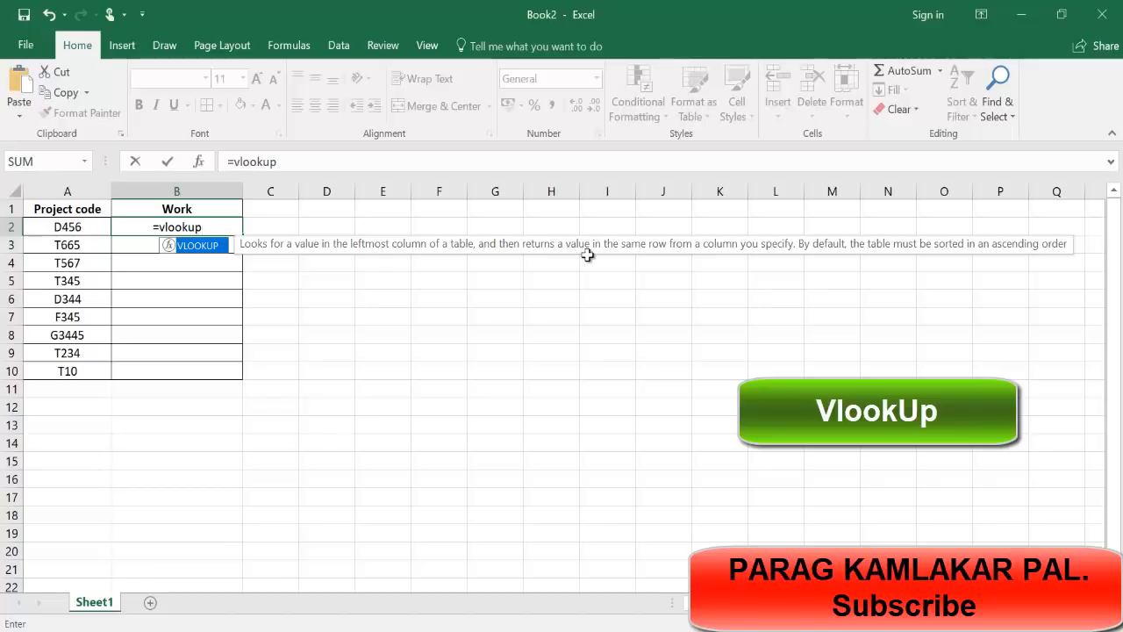
mouse_move(756, 254)
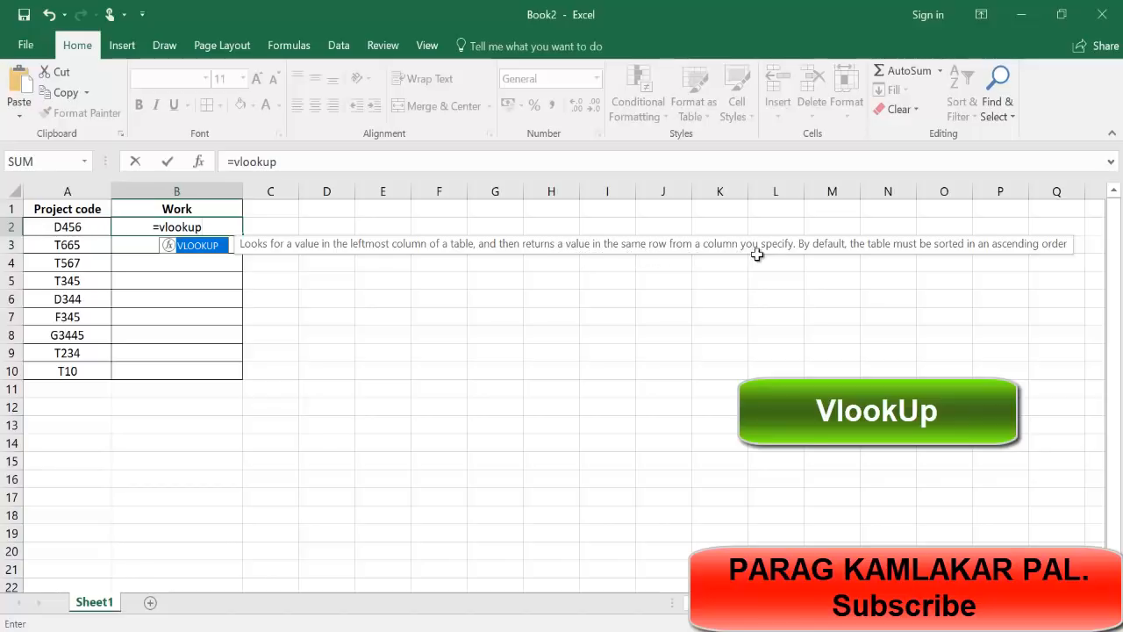
mouse_move(936, 255)
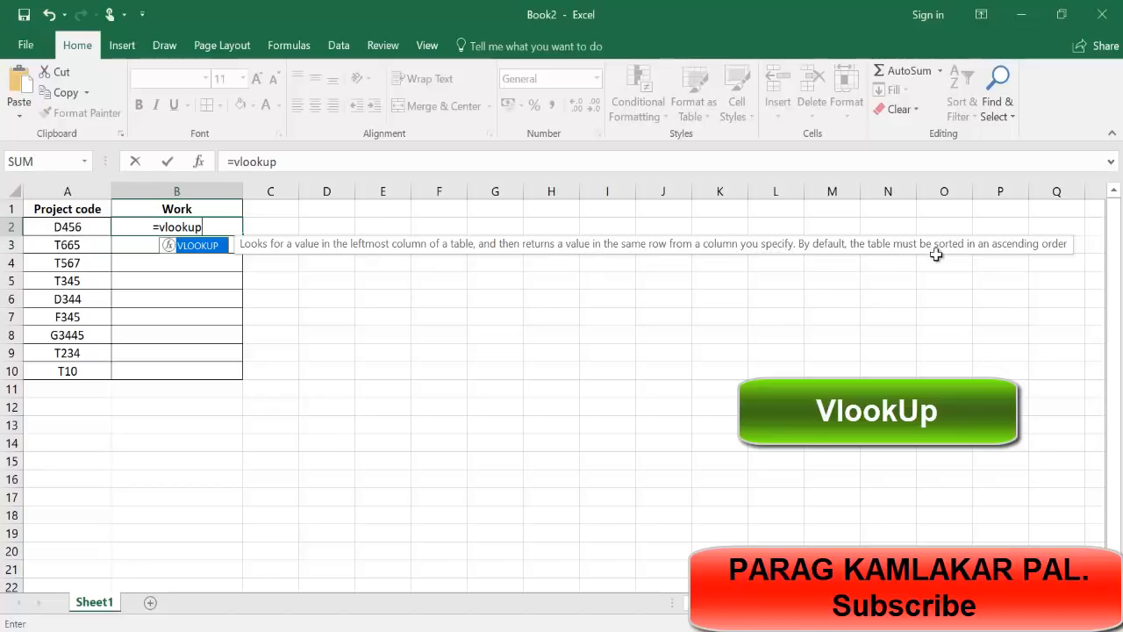
mouse_move(913, 255)
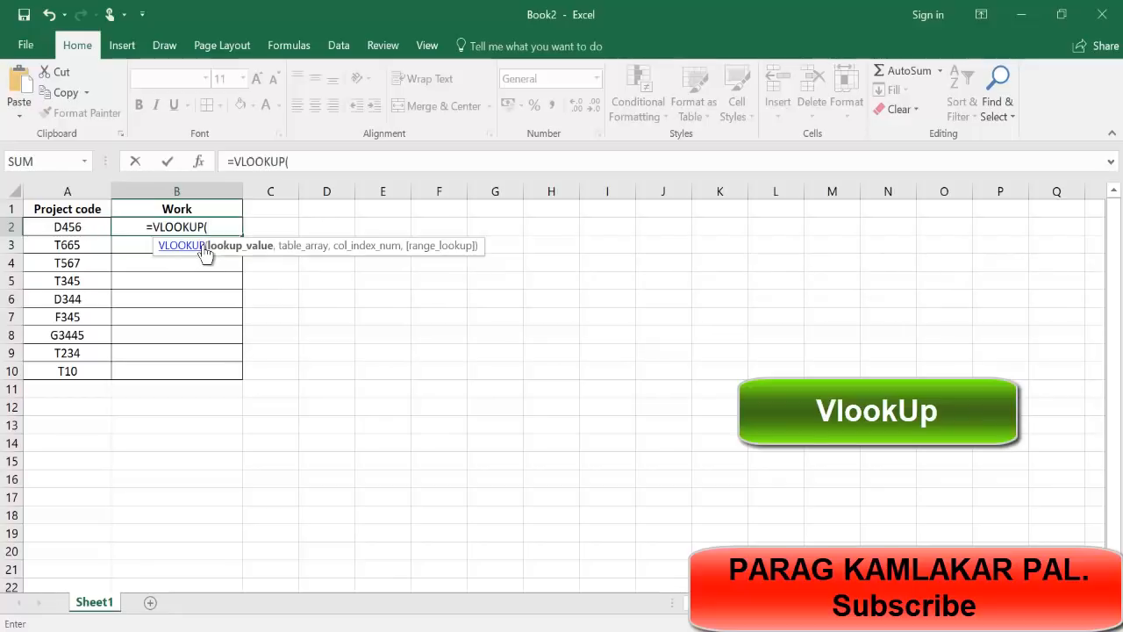
mouse_move(237, 253)
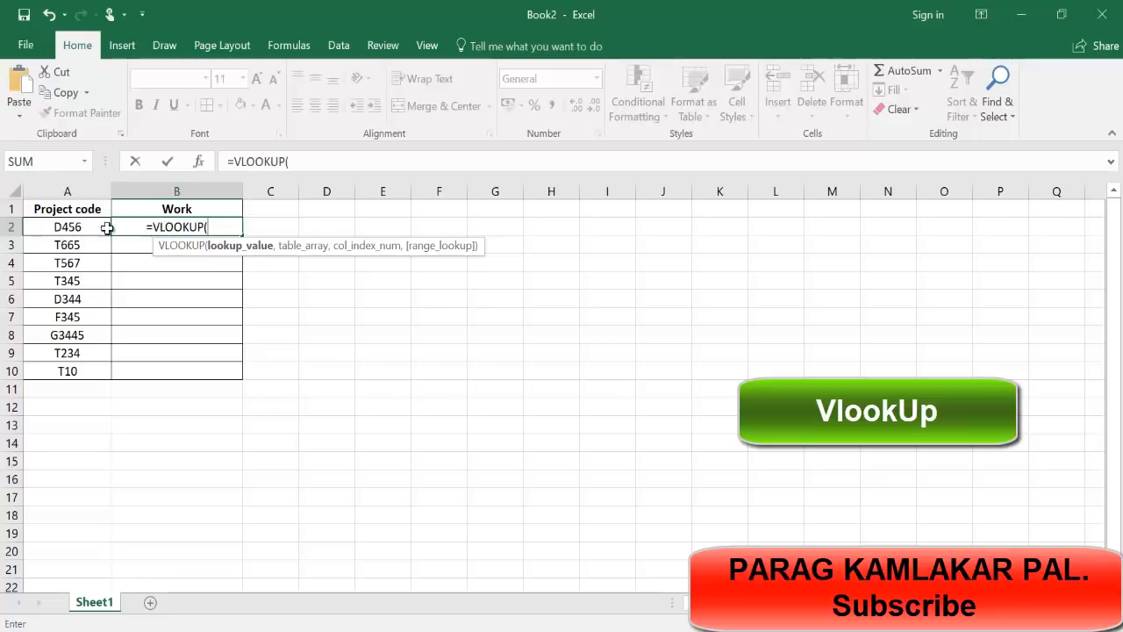
Step: Use A2 as the lookup value and select Book1's A1:B10 table as the range
click(67, 227)
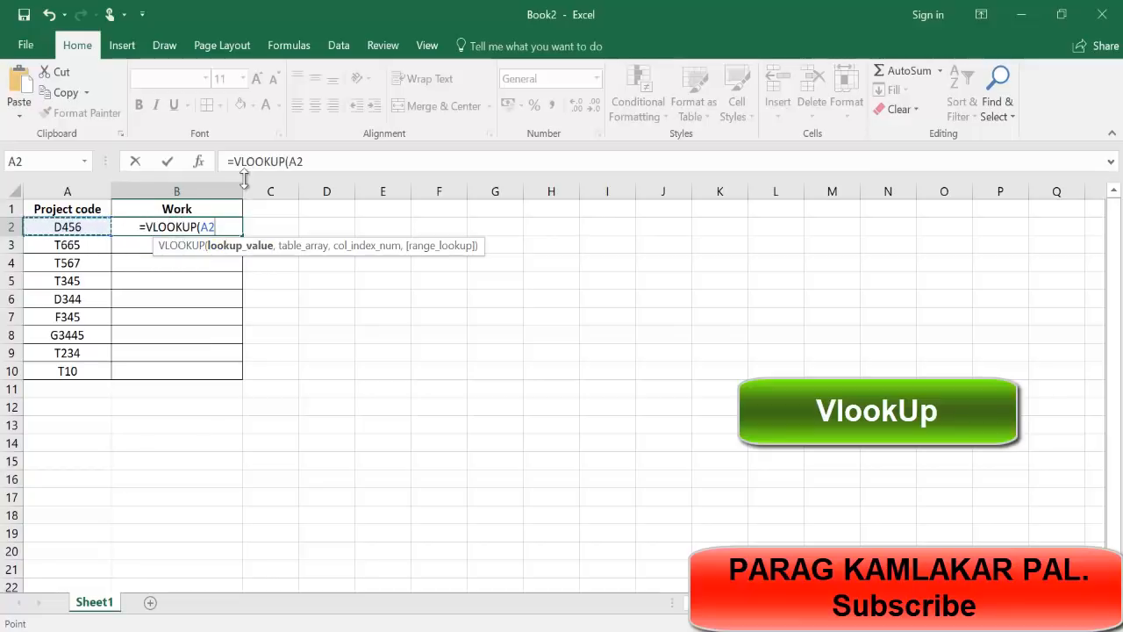
text(,)
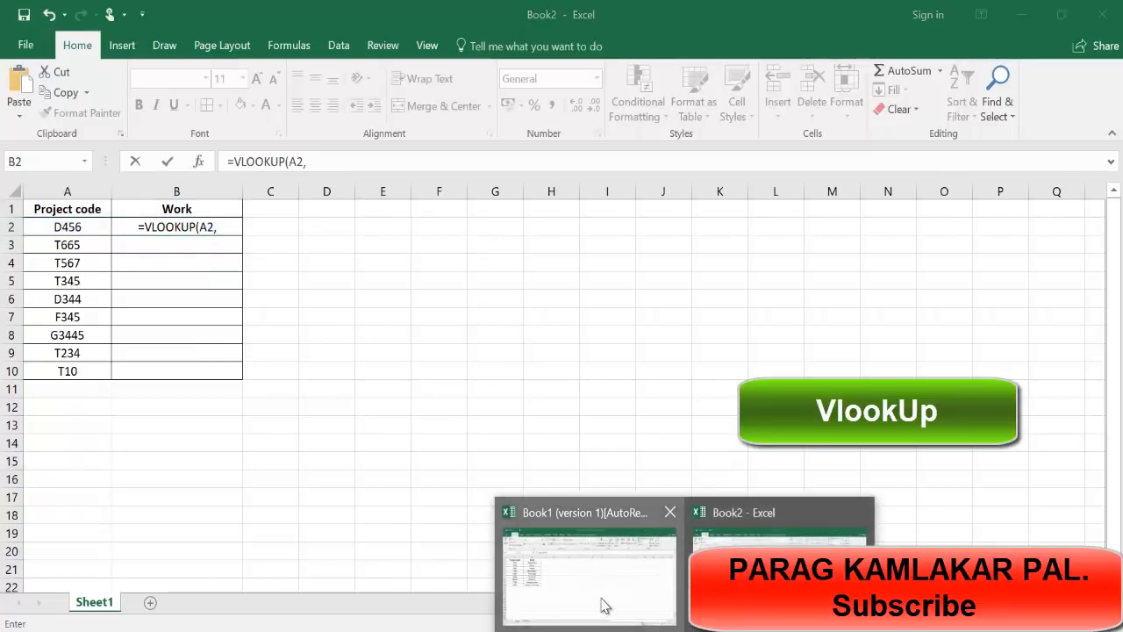
click(588, 575)
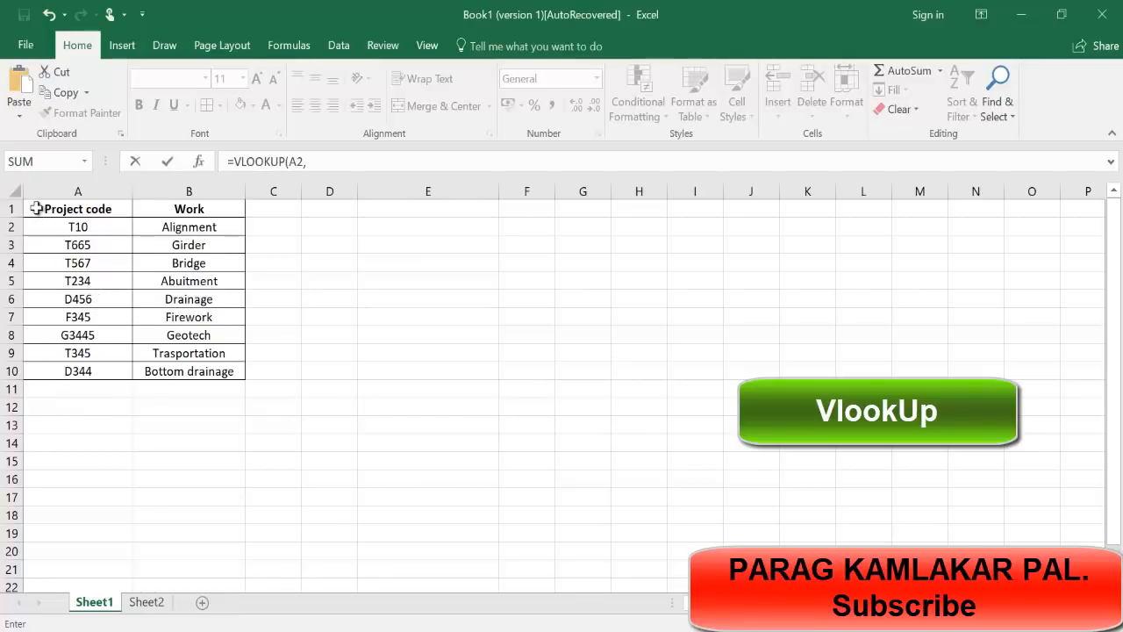
drag(77, 208, 188, 371)
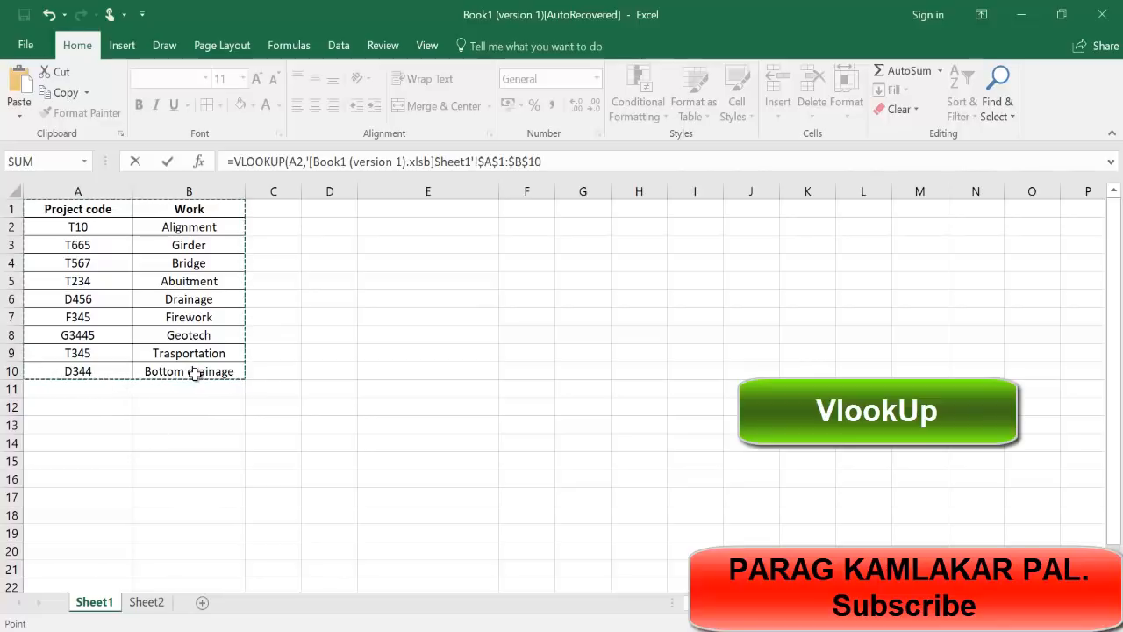
Step: Add column index 2 and FALSE for an exact match to the VLOOKUP
text(,)
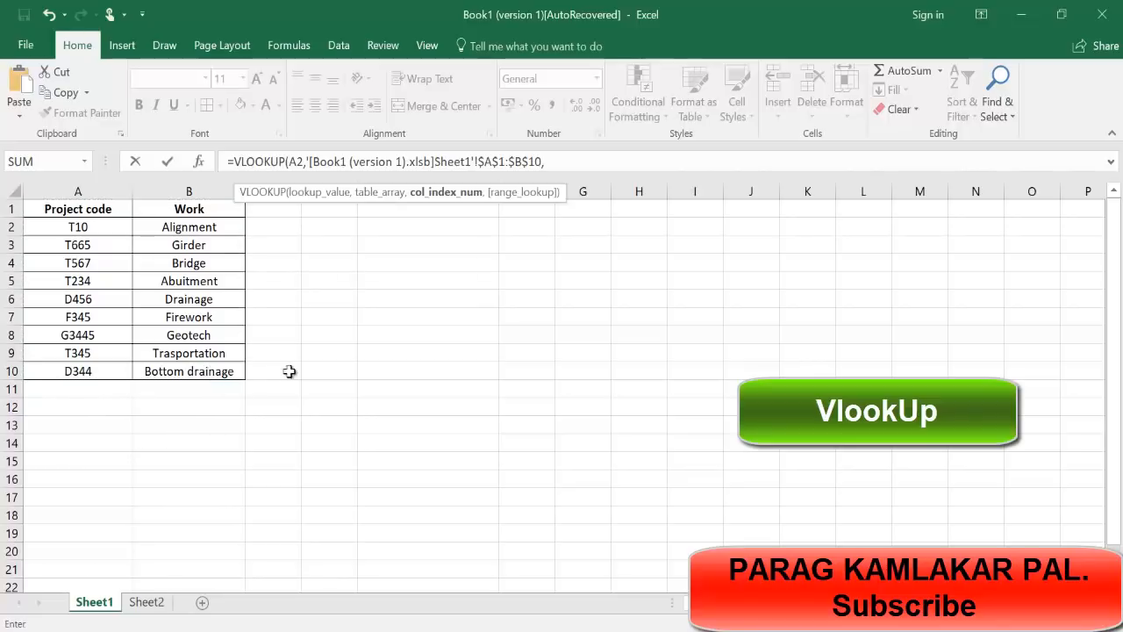
mouse_move(479, 199)
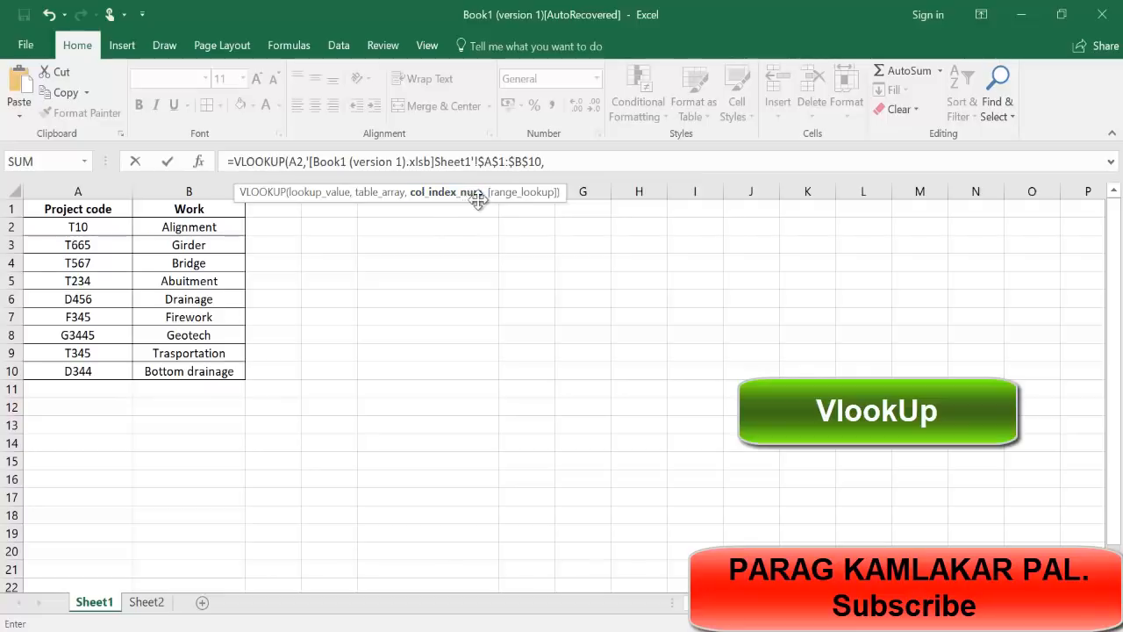
mouse_move(310, 238)
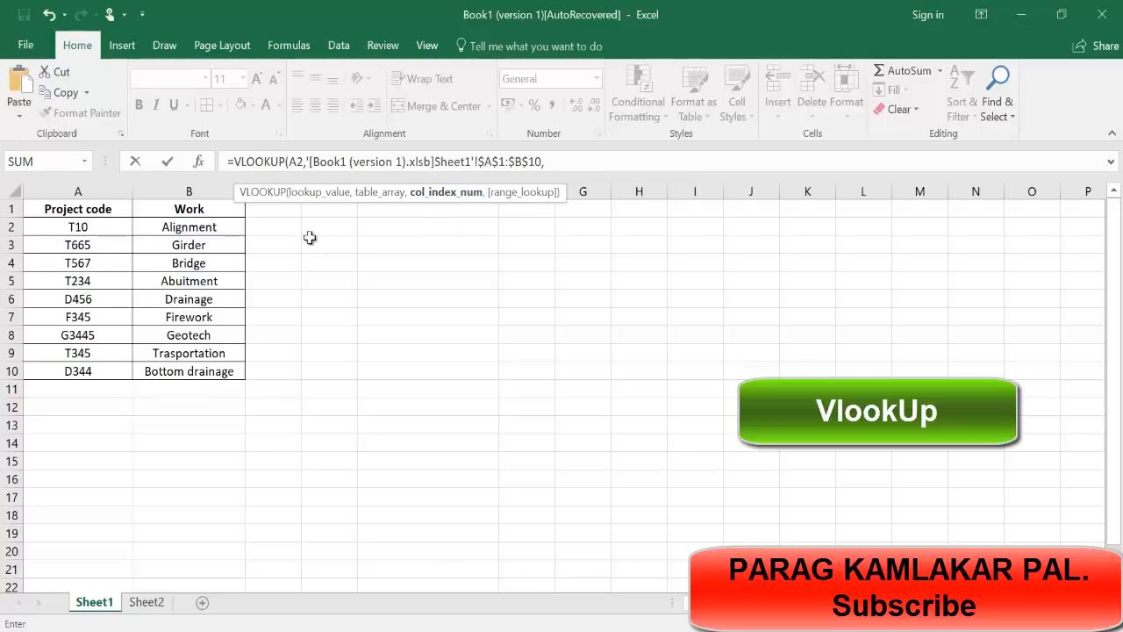
mouse_move(187, 301)
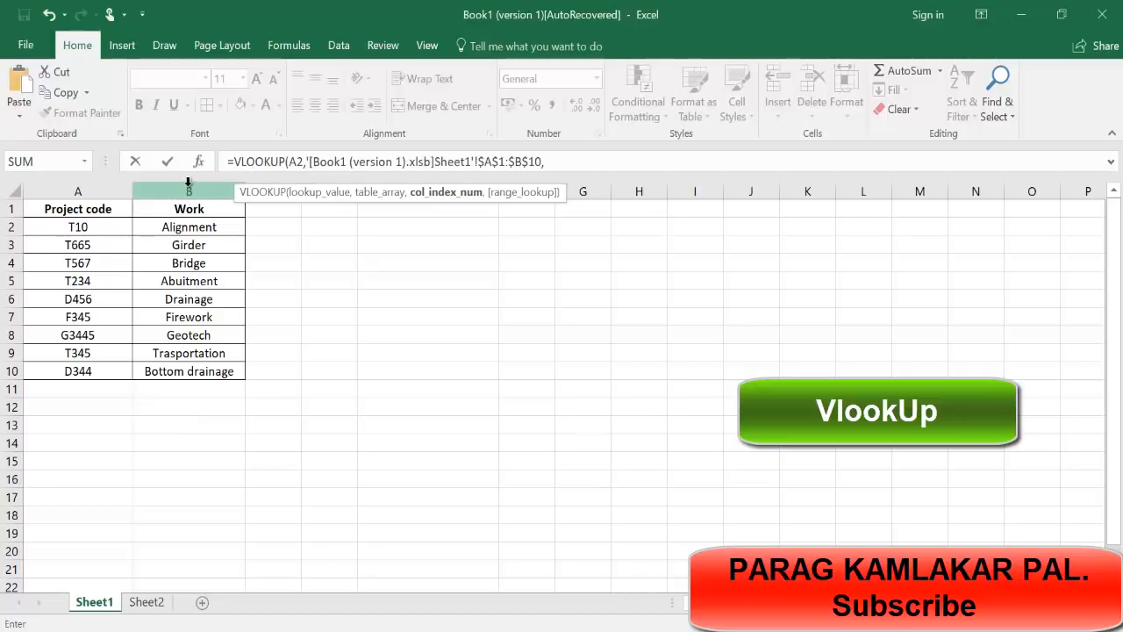
text(2)
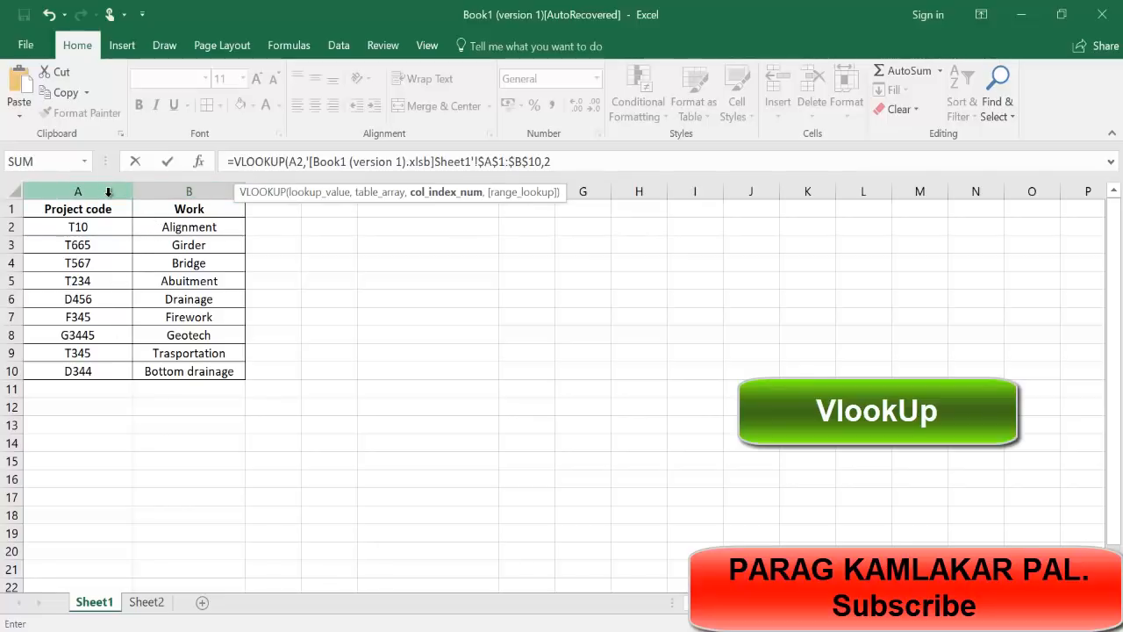
text(,)
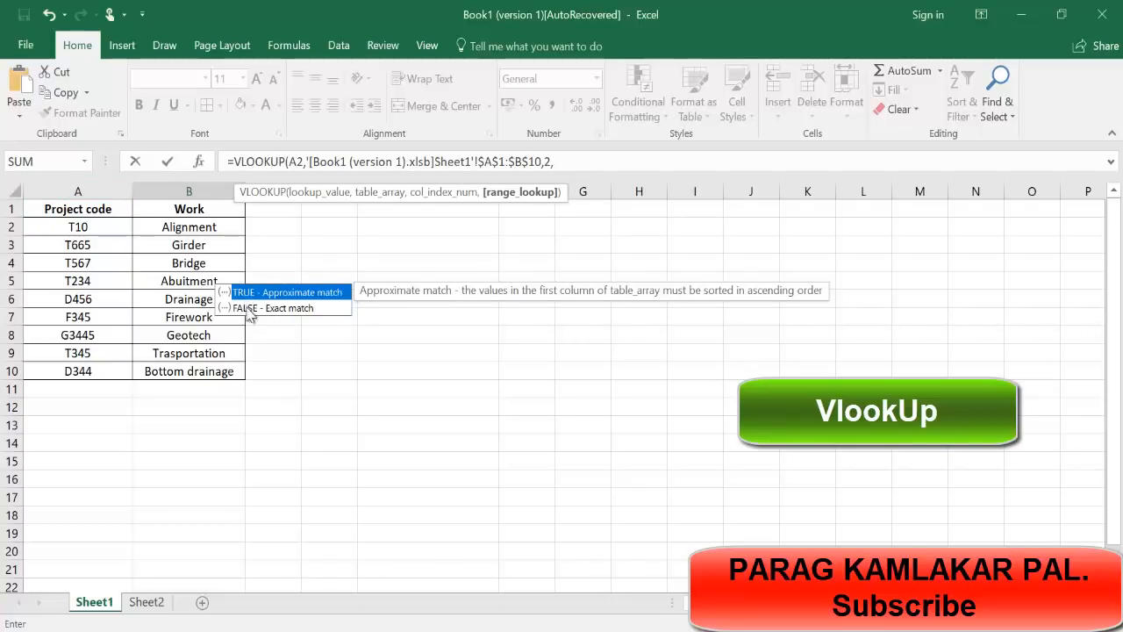
mouse_move(255, 320)
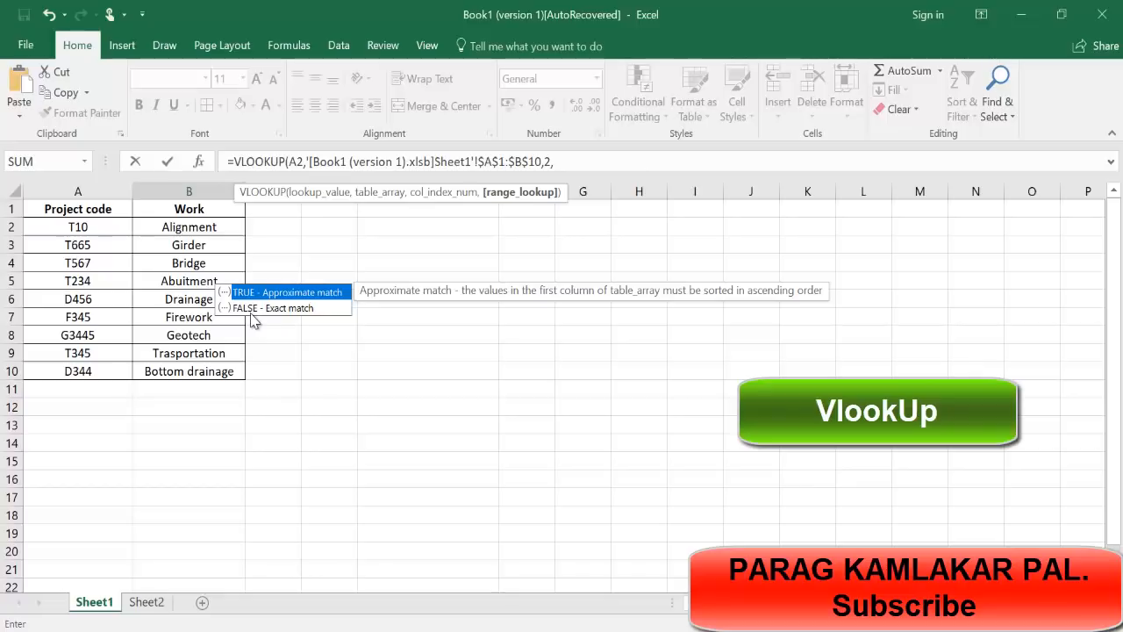
click(272, 307)
text(FALSE))
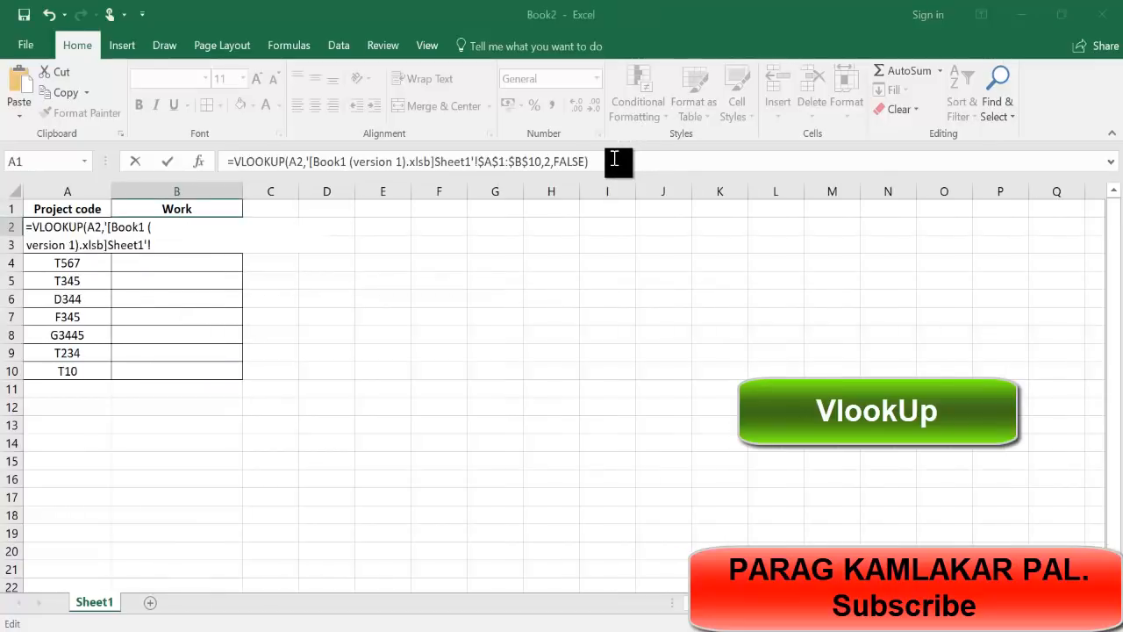
Step: Enter the VLOOKUP in B2 and drag it down to B10
key(Return)
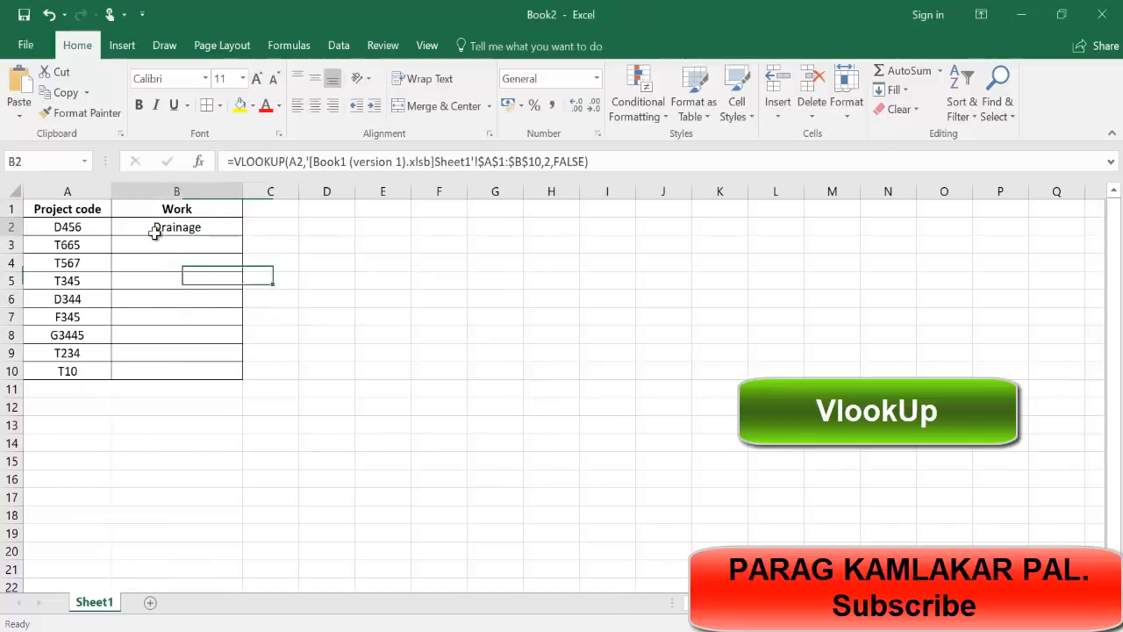
click(176, 226)
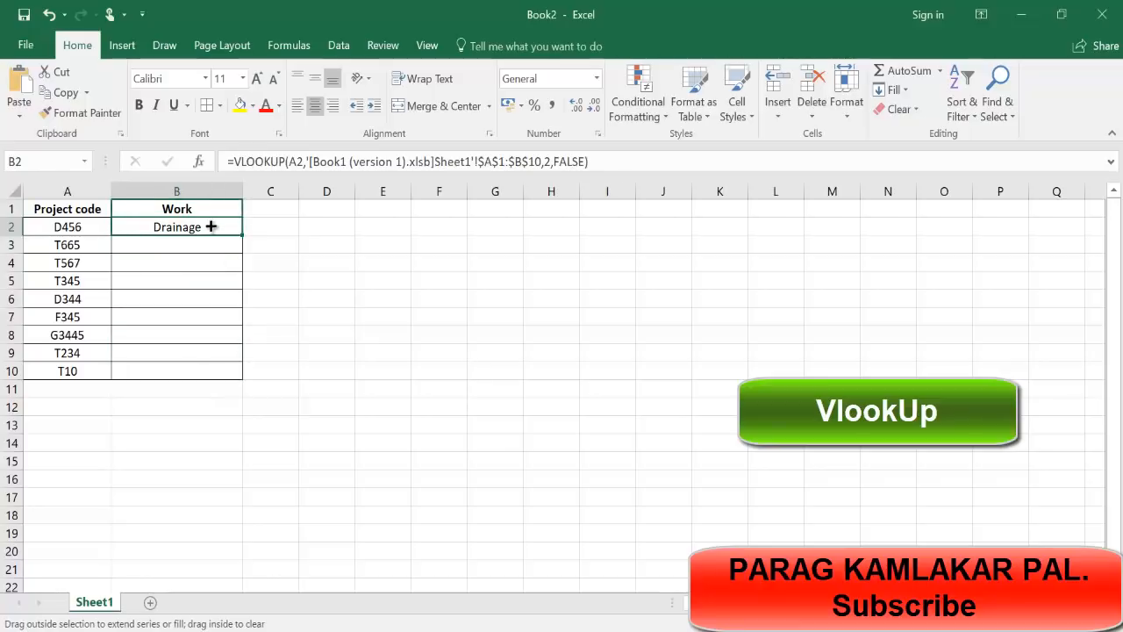
mouse_move(207, 254)
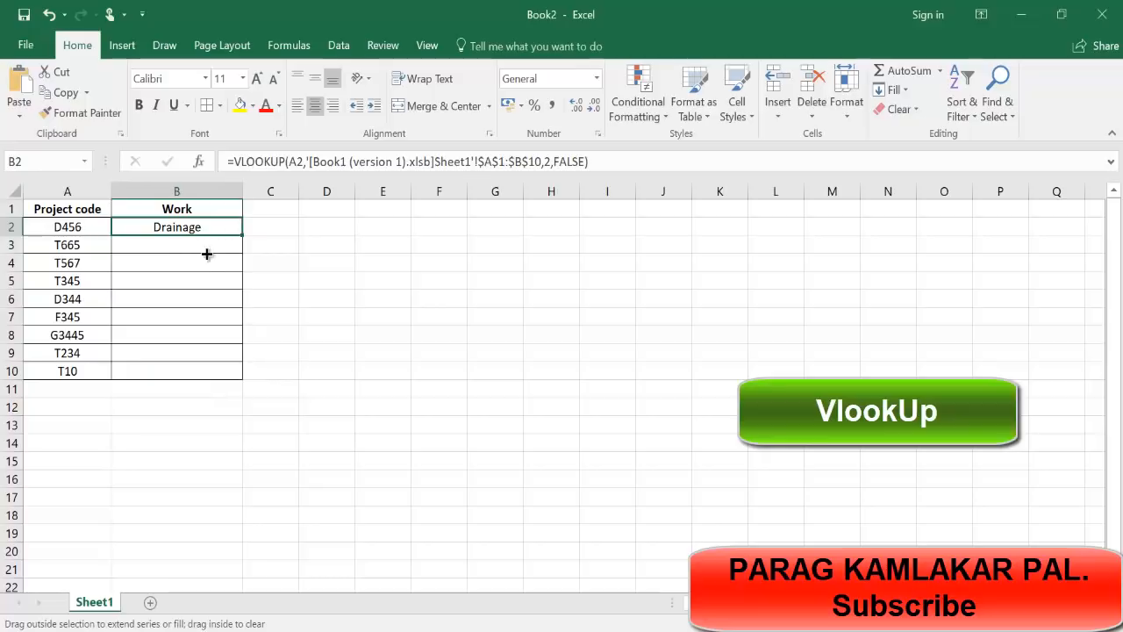
drag(207, 254, 190, 383)
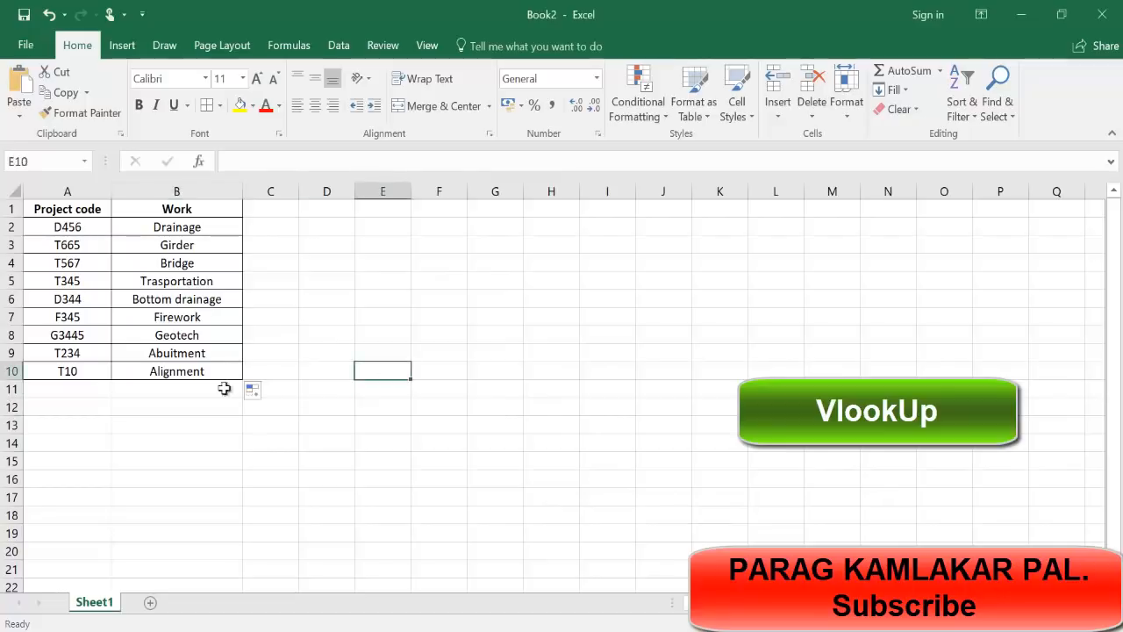
mouse_move(614, 617)
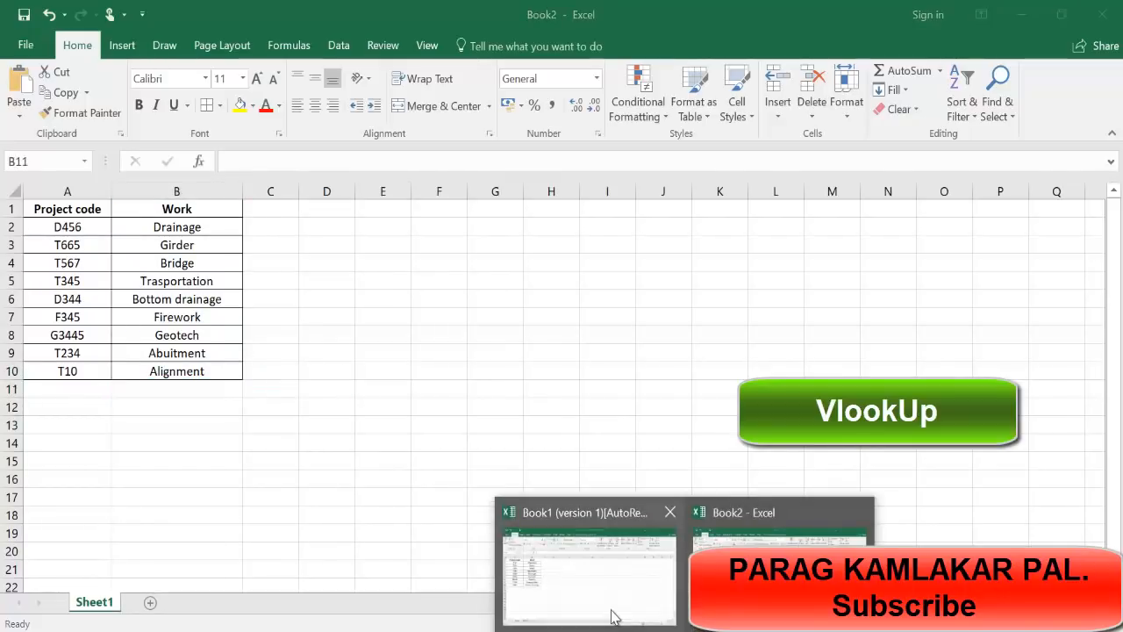
Step: Select Book1's Project code and Work table for copying and pick a spot below it
click(588, 575)
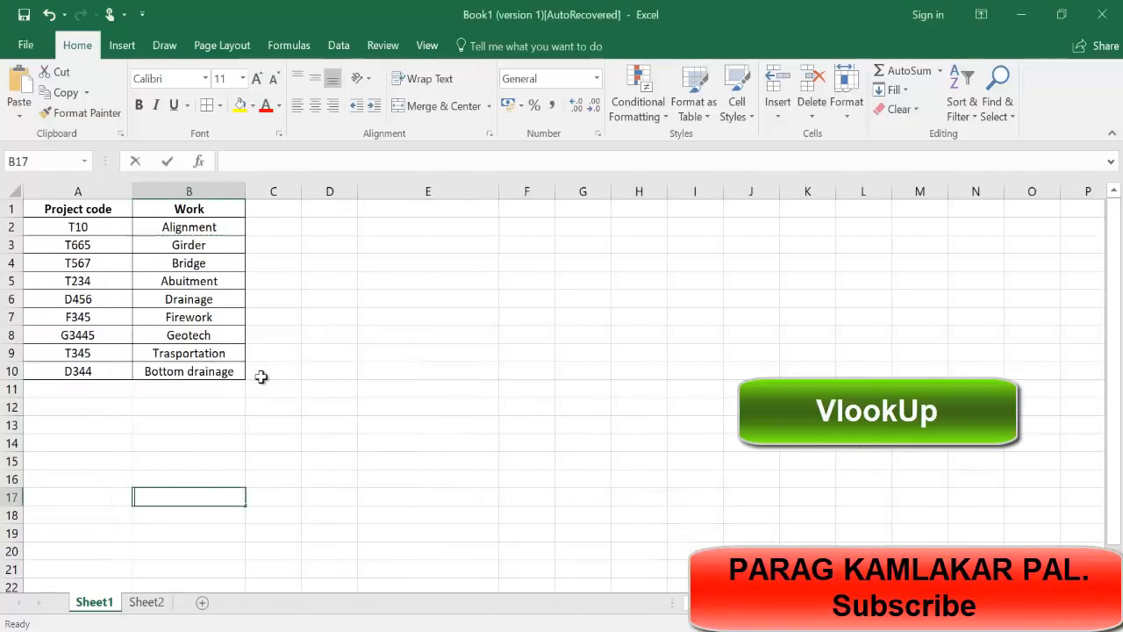
click(188, 370)
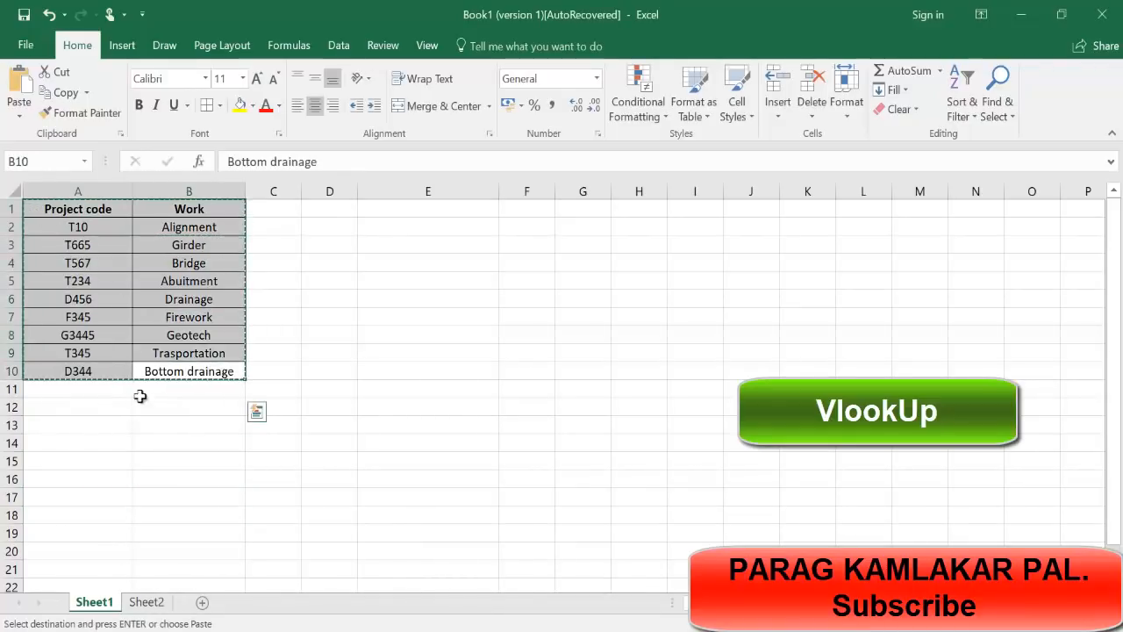
click(77, 461)
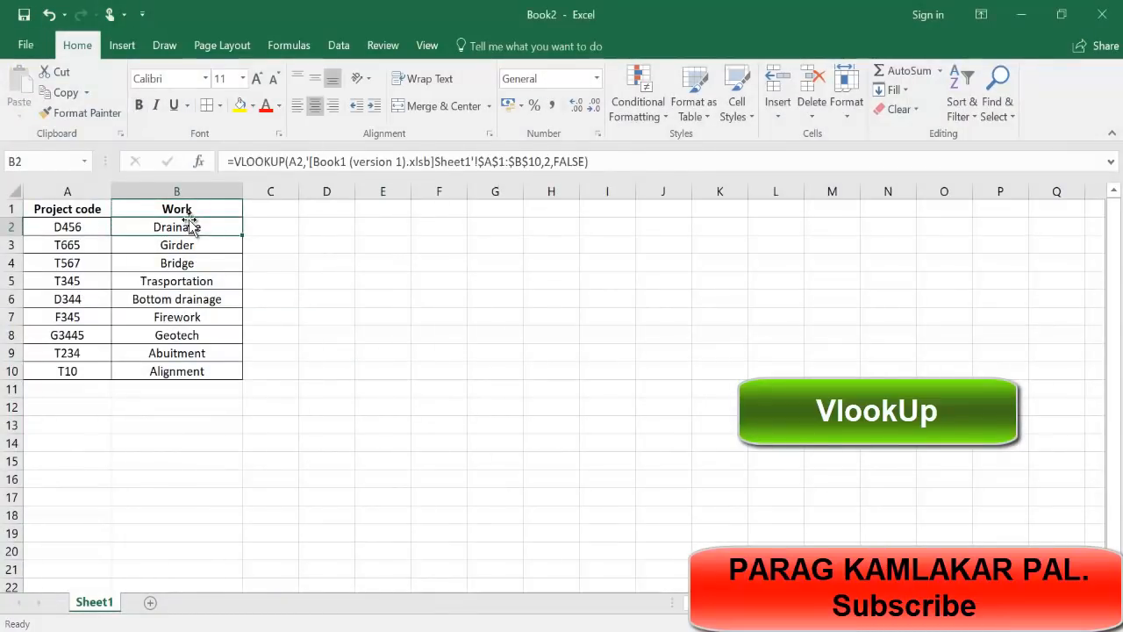
Step: Clear B2:B10 and start a VLOOKUP from A2 against Book1's A13:F22, triggering a warning
drag(176, 226, 176, 371)
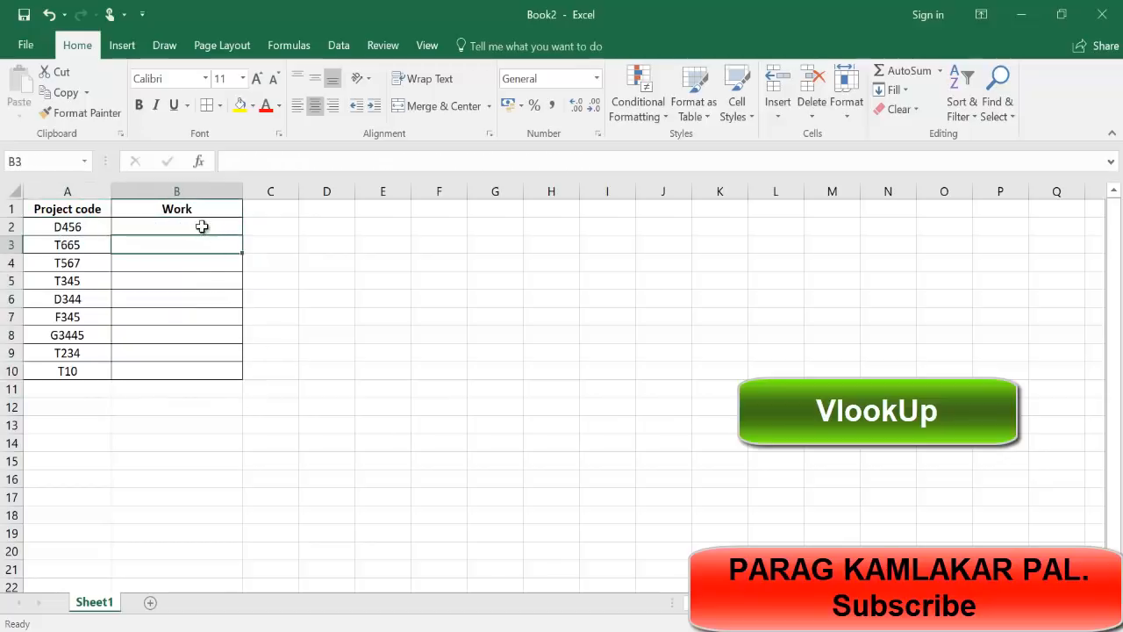
text(=)
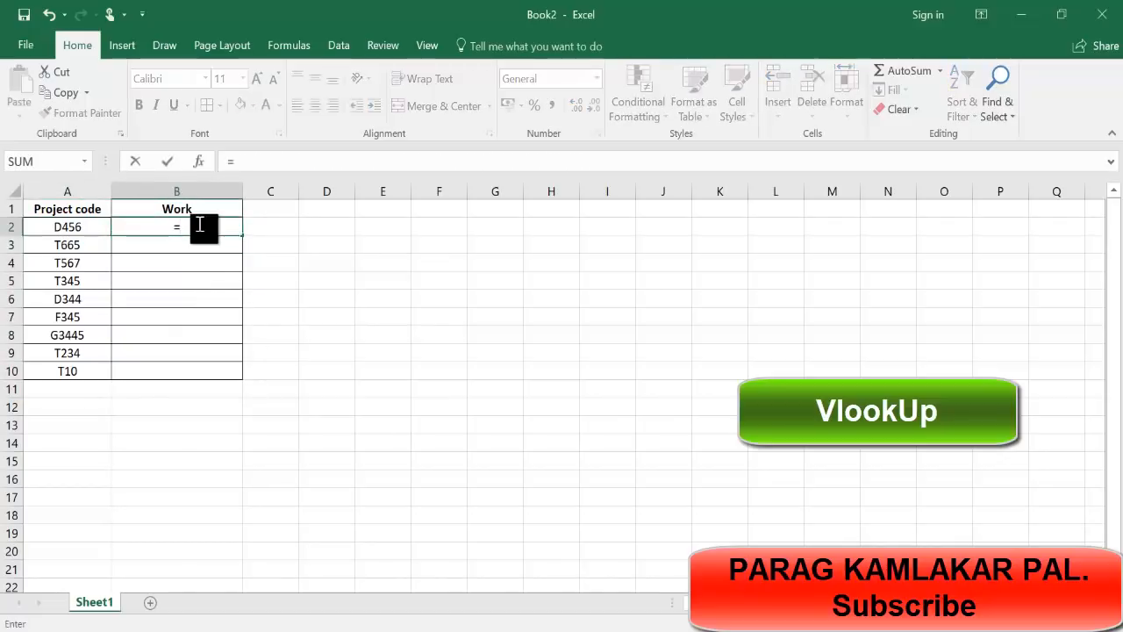
text(vl)
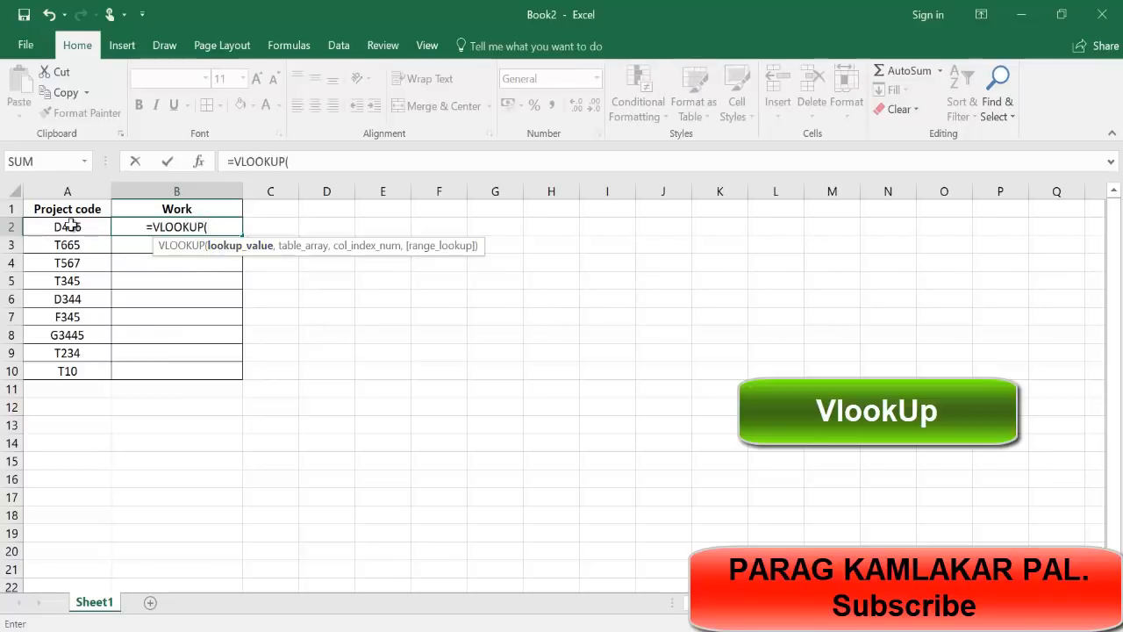
click(67, 226)
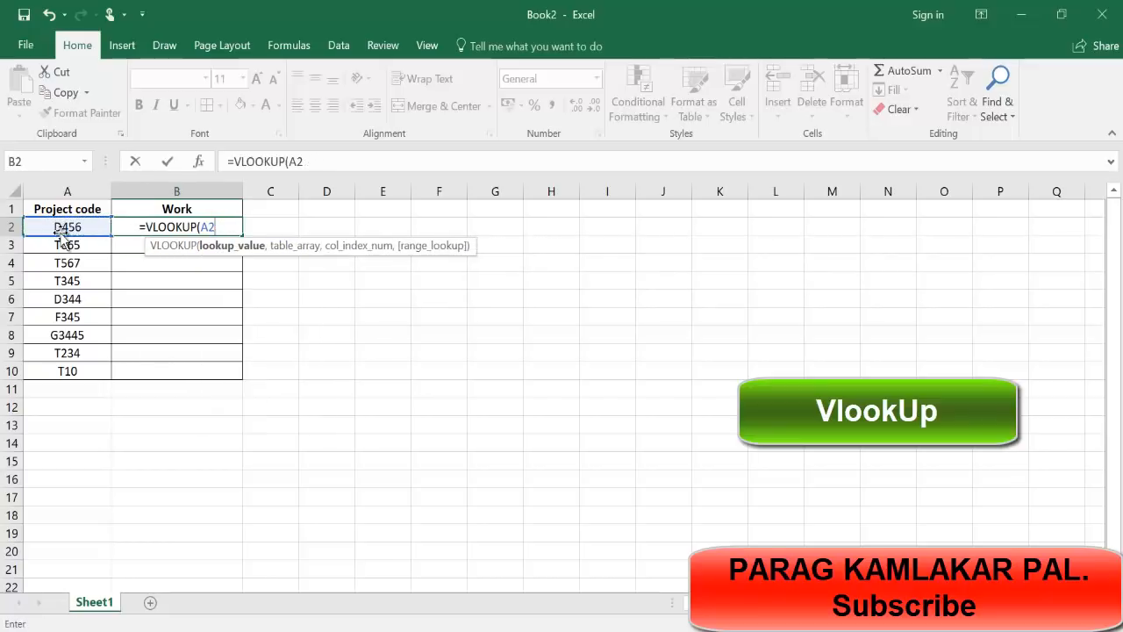
text(,)
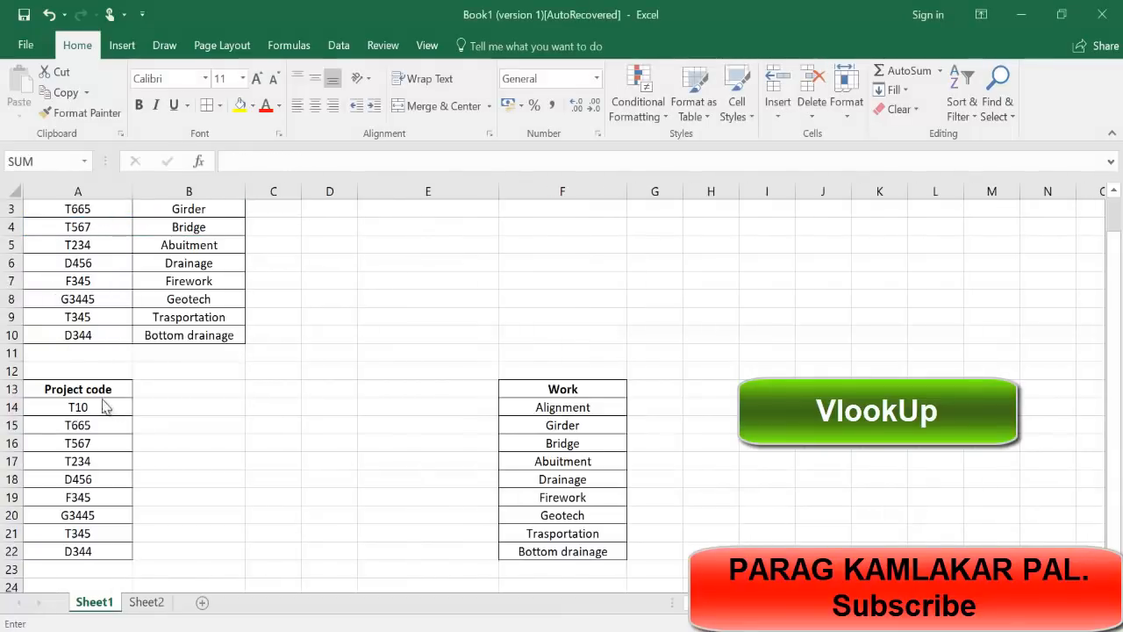
drag(78, 389, 527, 565)
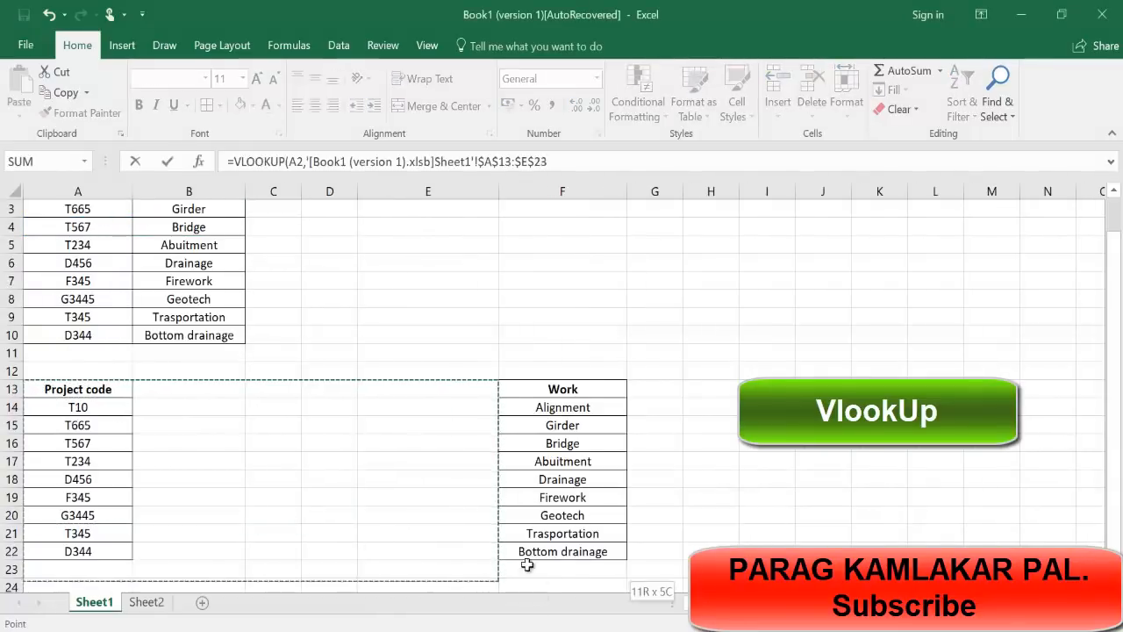
key(Escape)
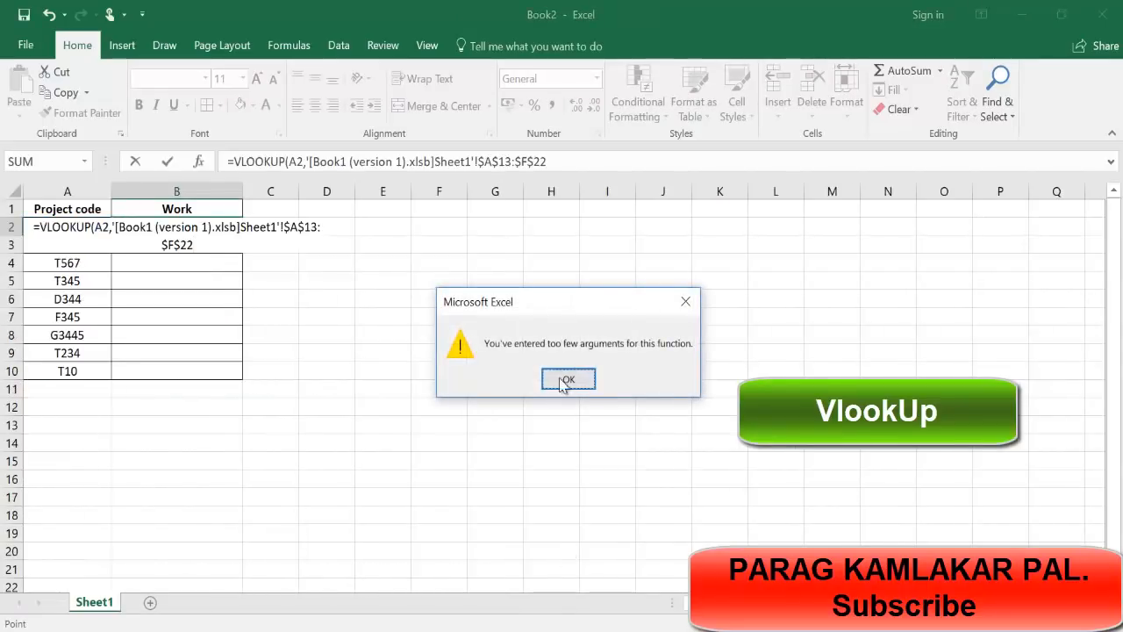
Step: Dismiss the warning and extend the formula with column 6 and exact matching
click(566, 379)
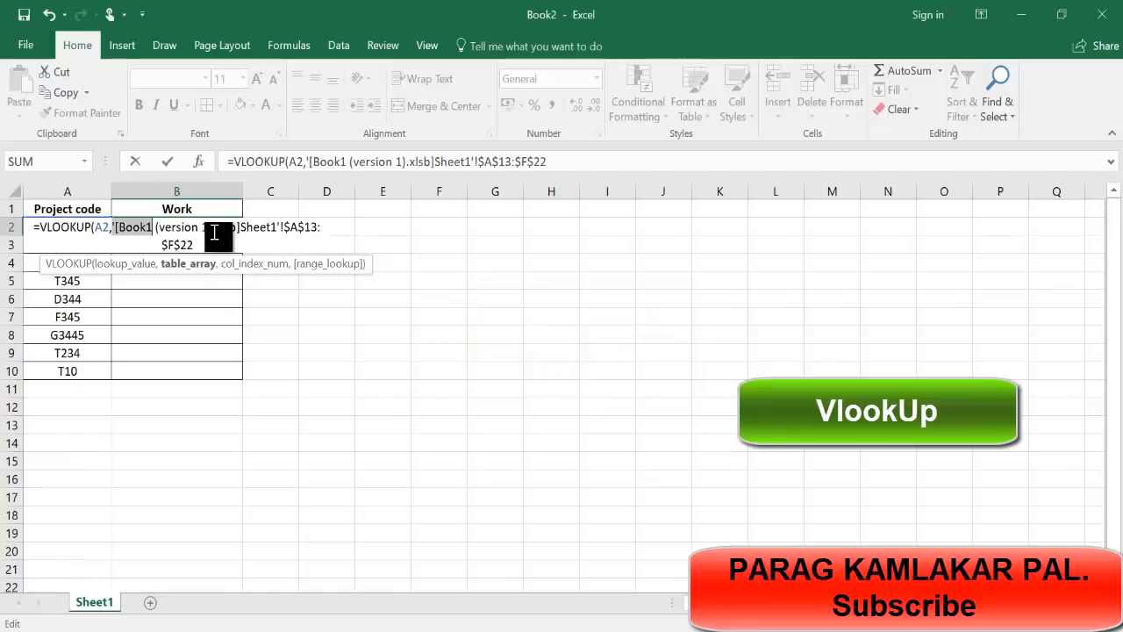
click(561, 161)
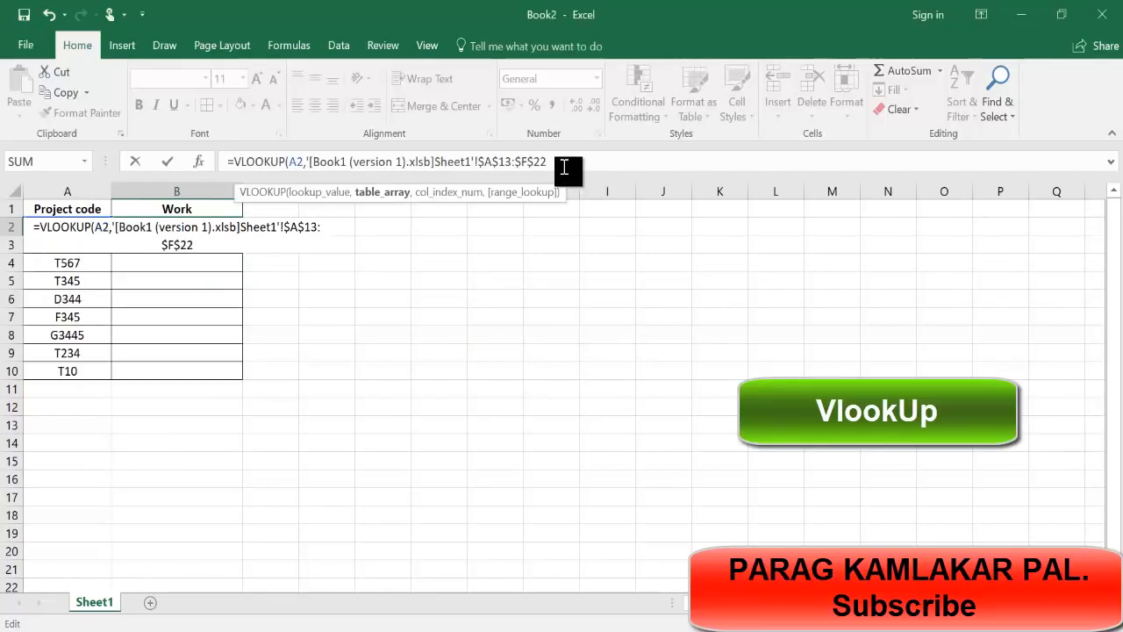
text(,)
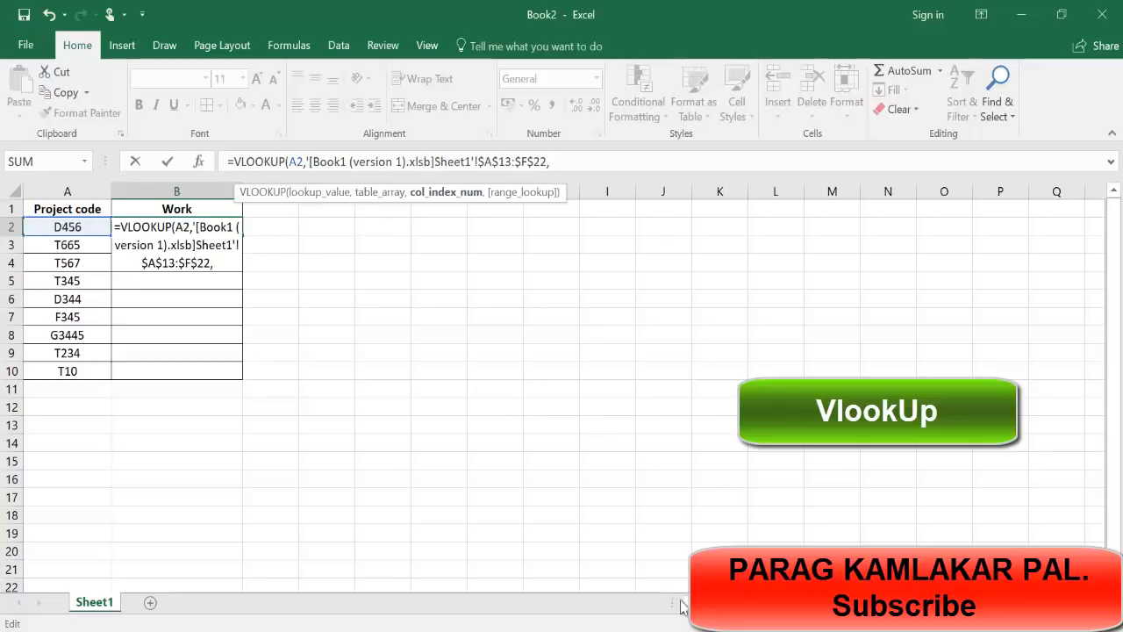
mouse_move(683, 605)
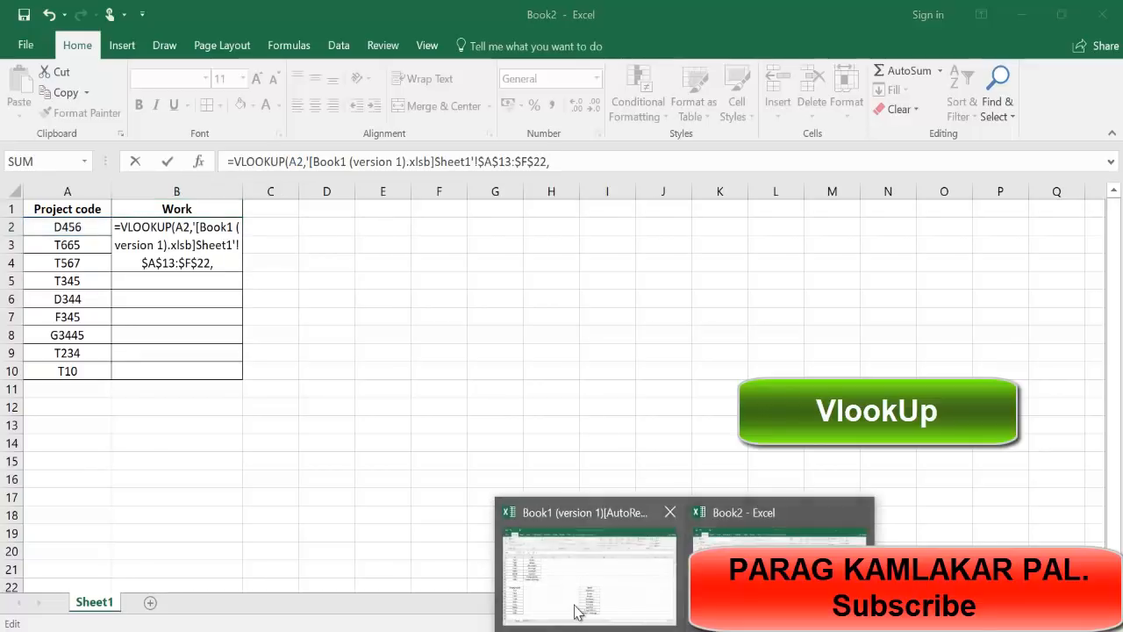
click(587, 570)
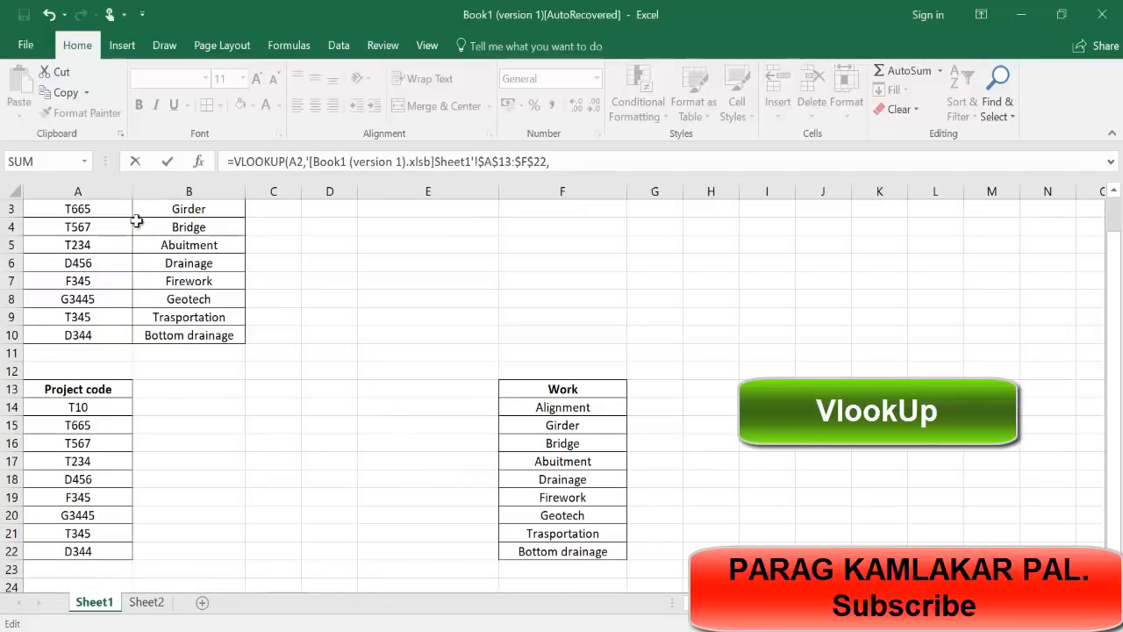
mouse_move(424, 200)
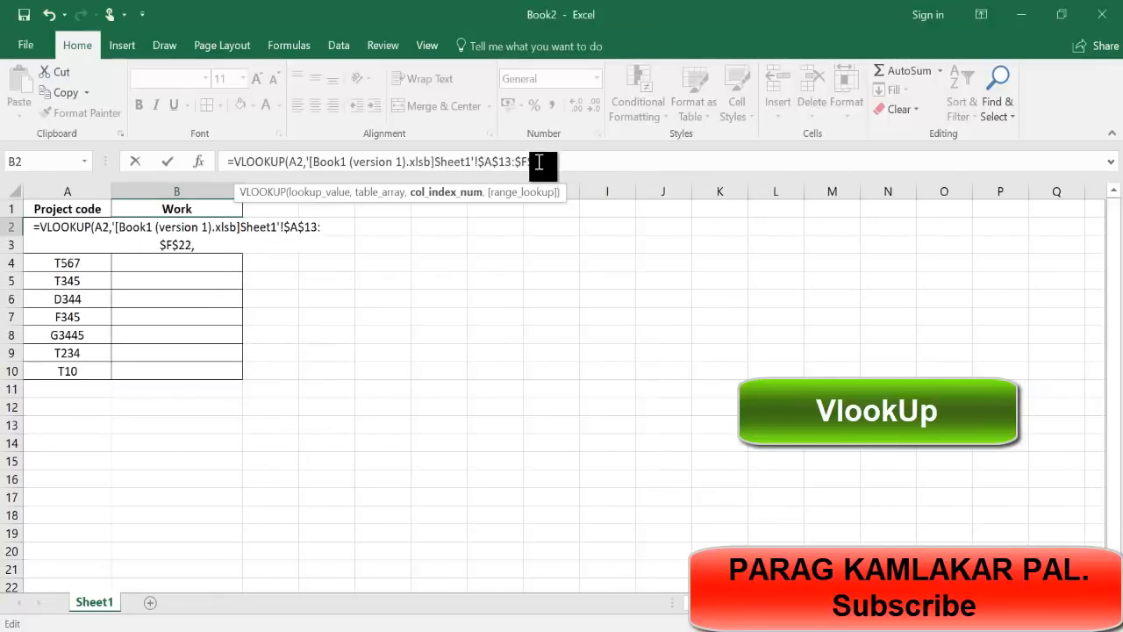
text(,6)
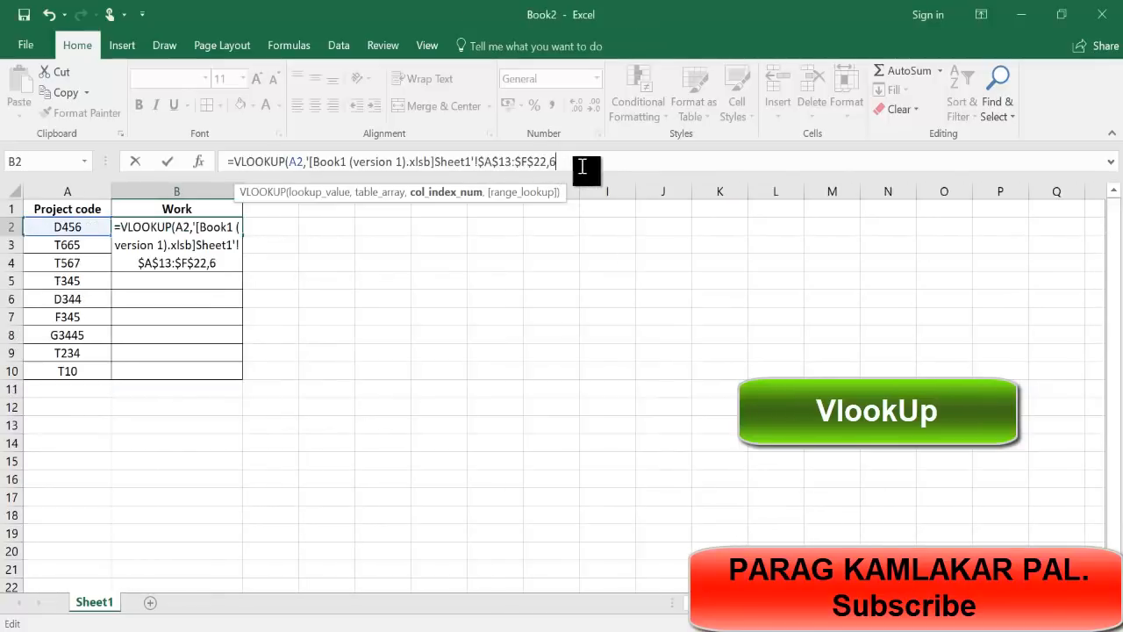
text(,FALSE))
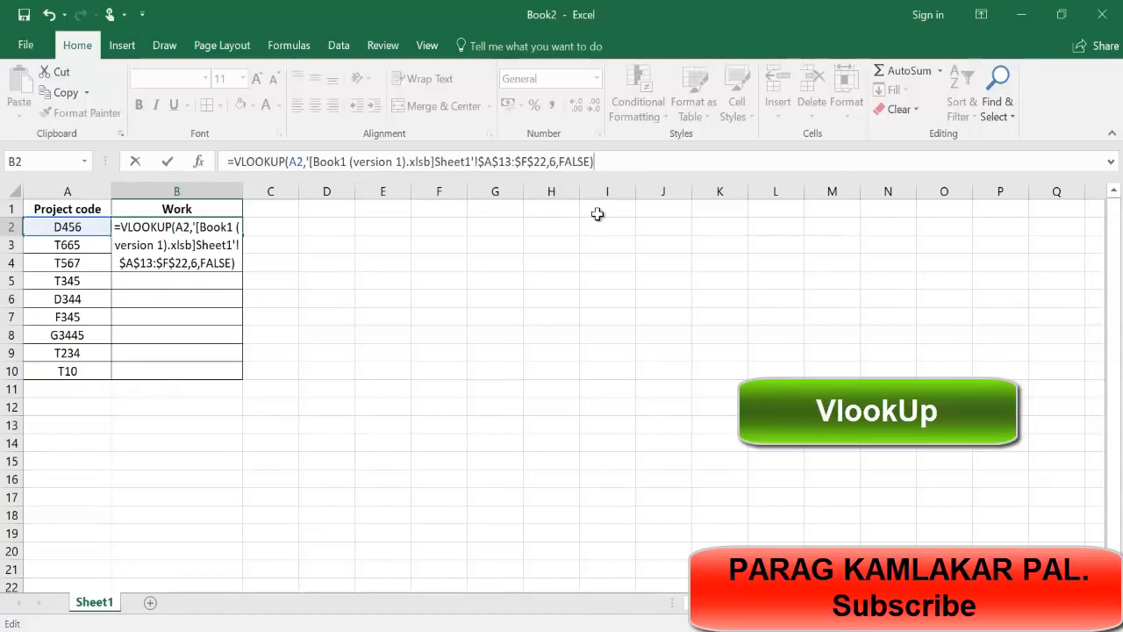
Step: Enter the revised VLOOKUP and fill it from B2 down to B10
key(Return)
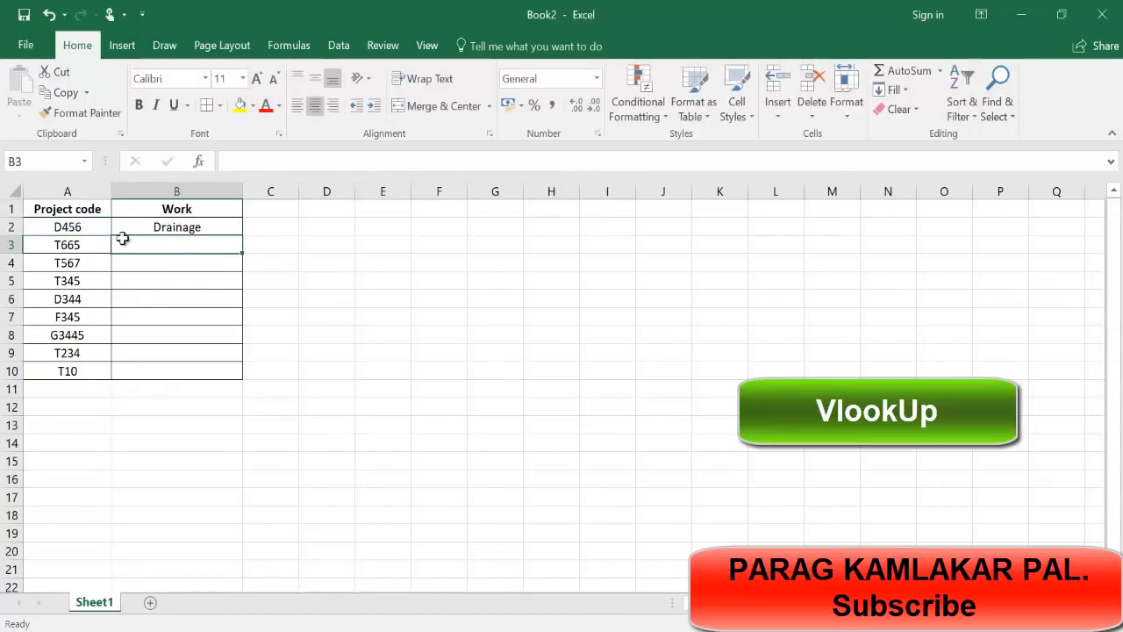
click(176, 226)
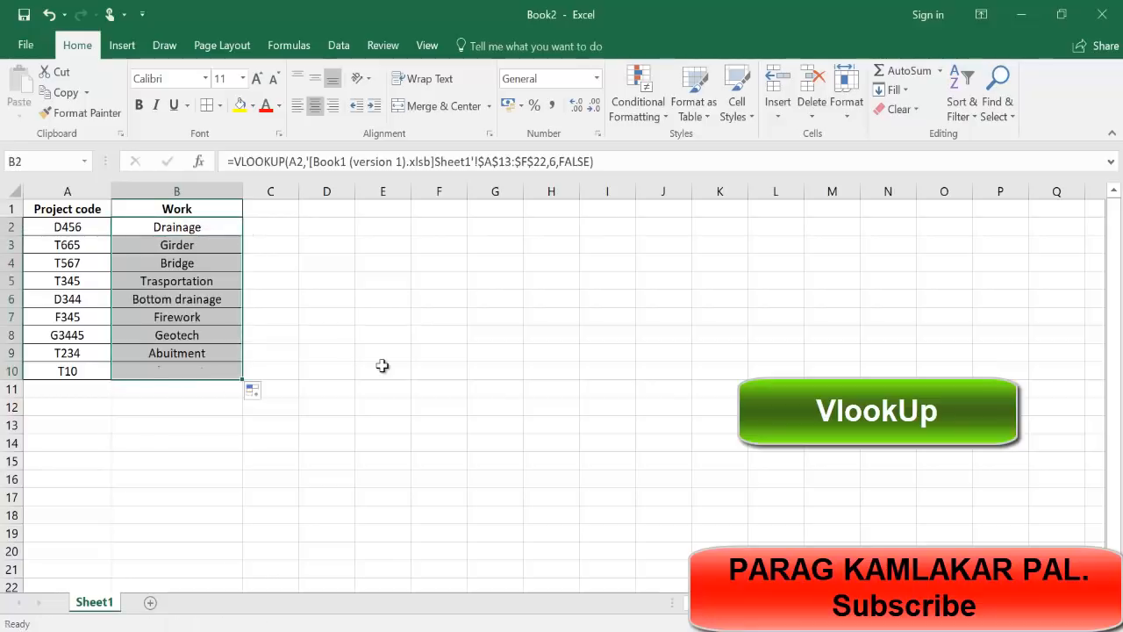
click(383, 370)
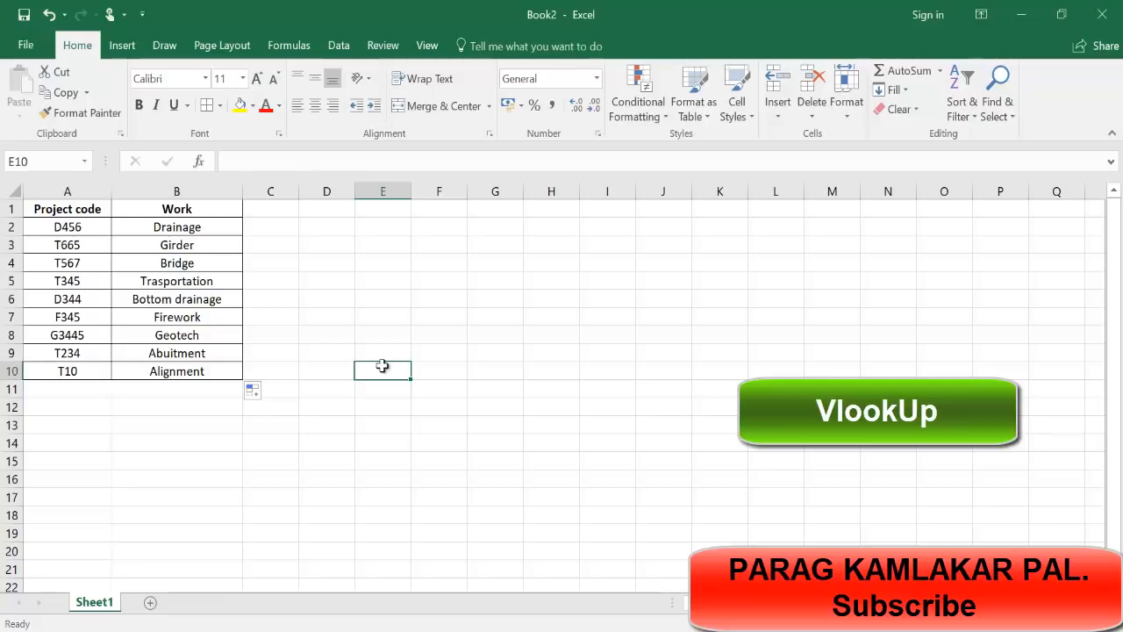
mouse_move(401, 324)
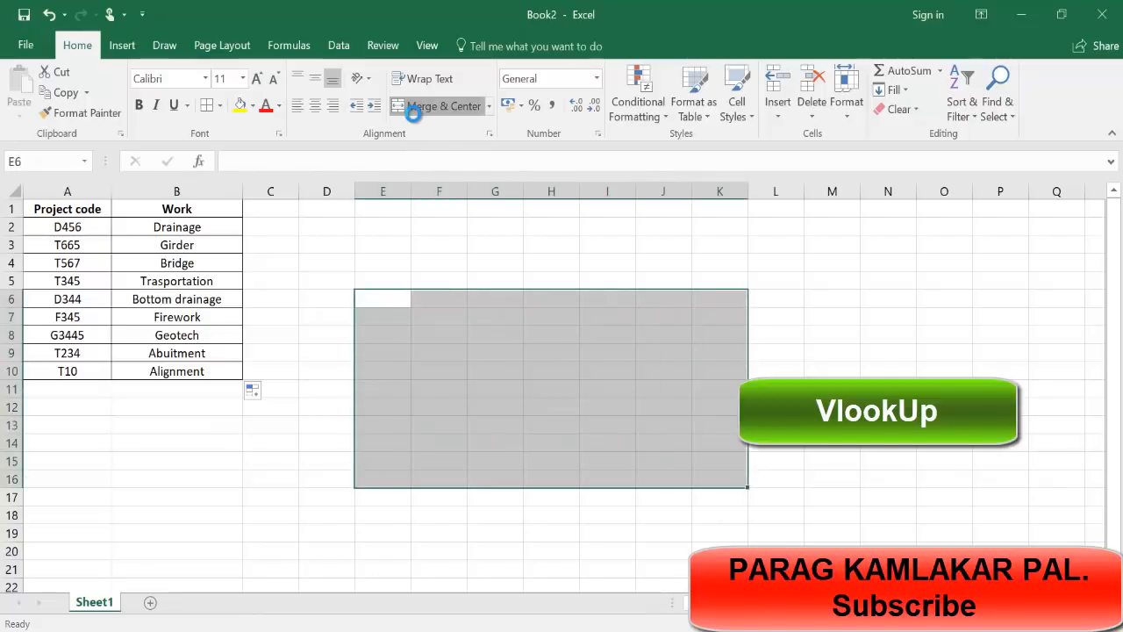
Step: Type 'Subscribe' into the merged E6:K16 block and confirm it
text(Subscribe)
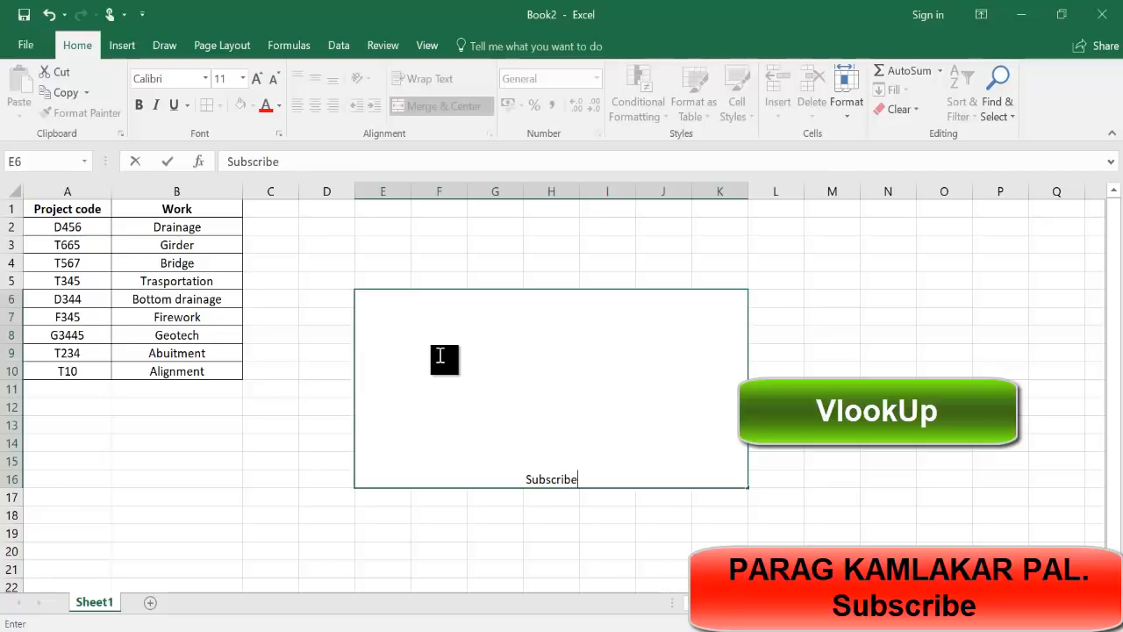
click(283, 383)
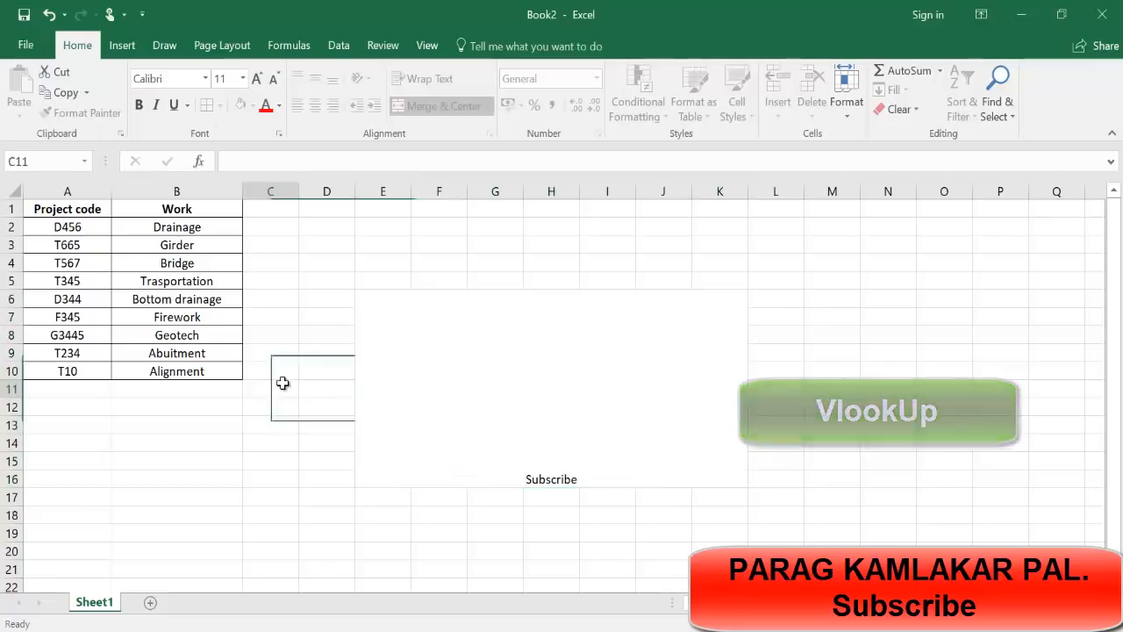